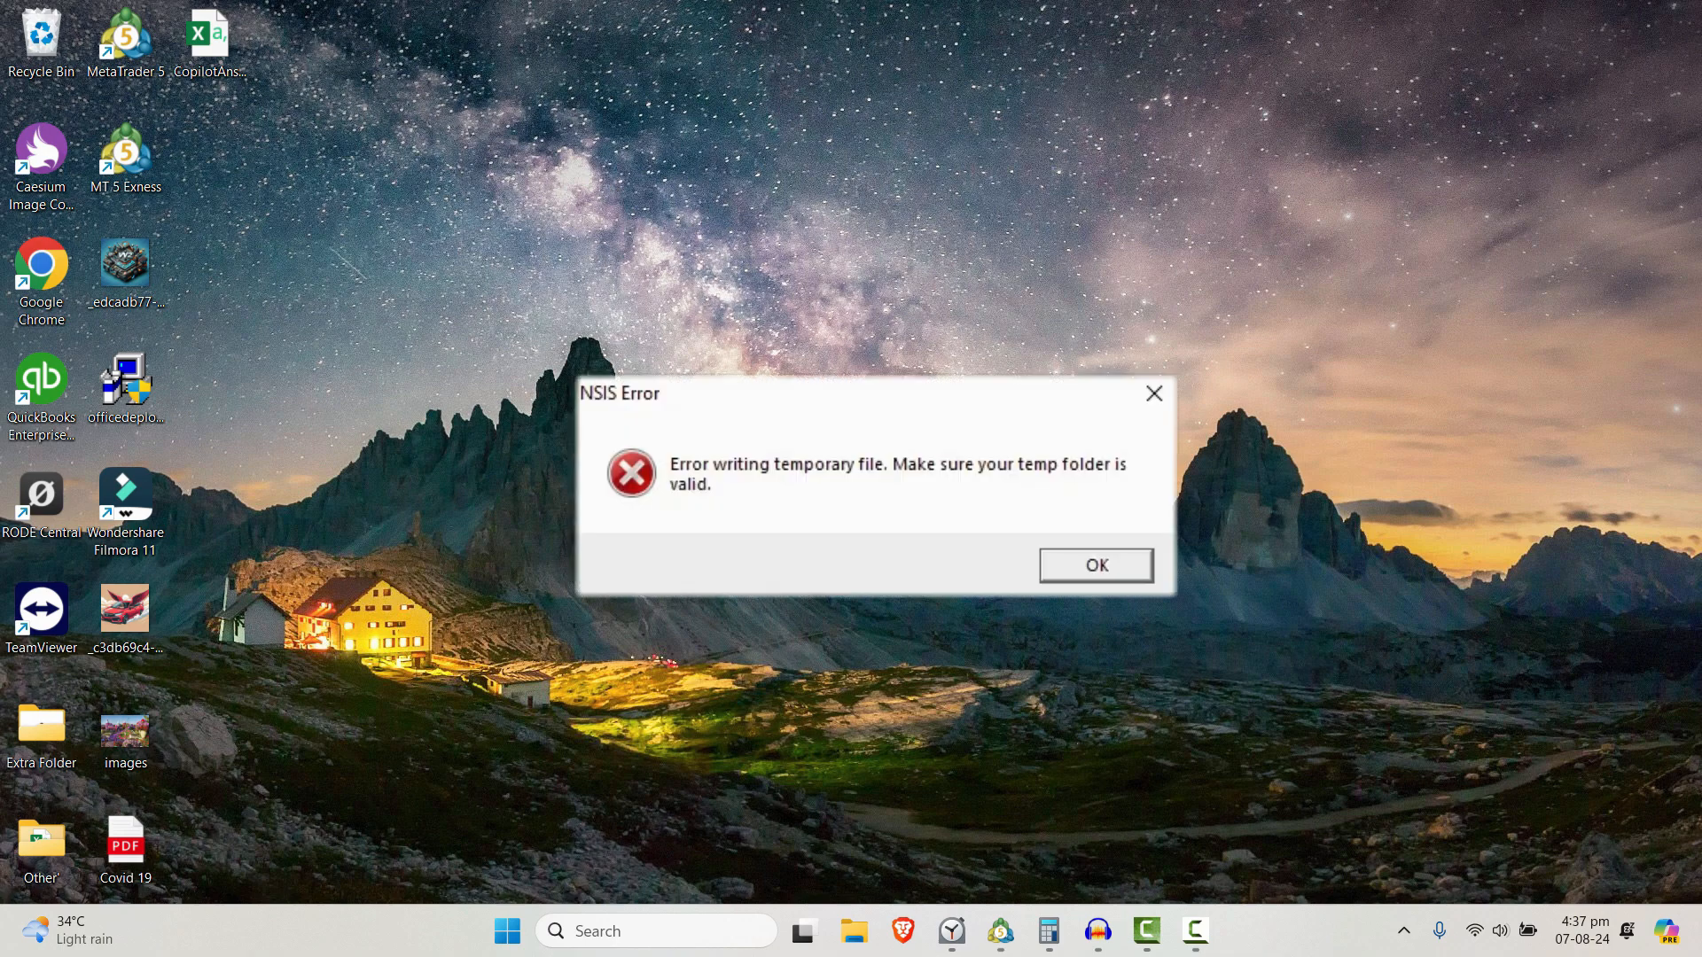
Dismiss the NSIS 'Error writing temporary file' dialog with OK
click(1094, 565)
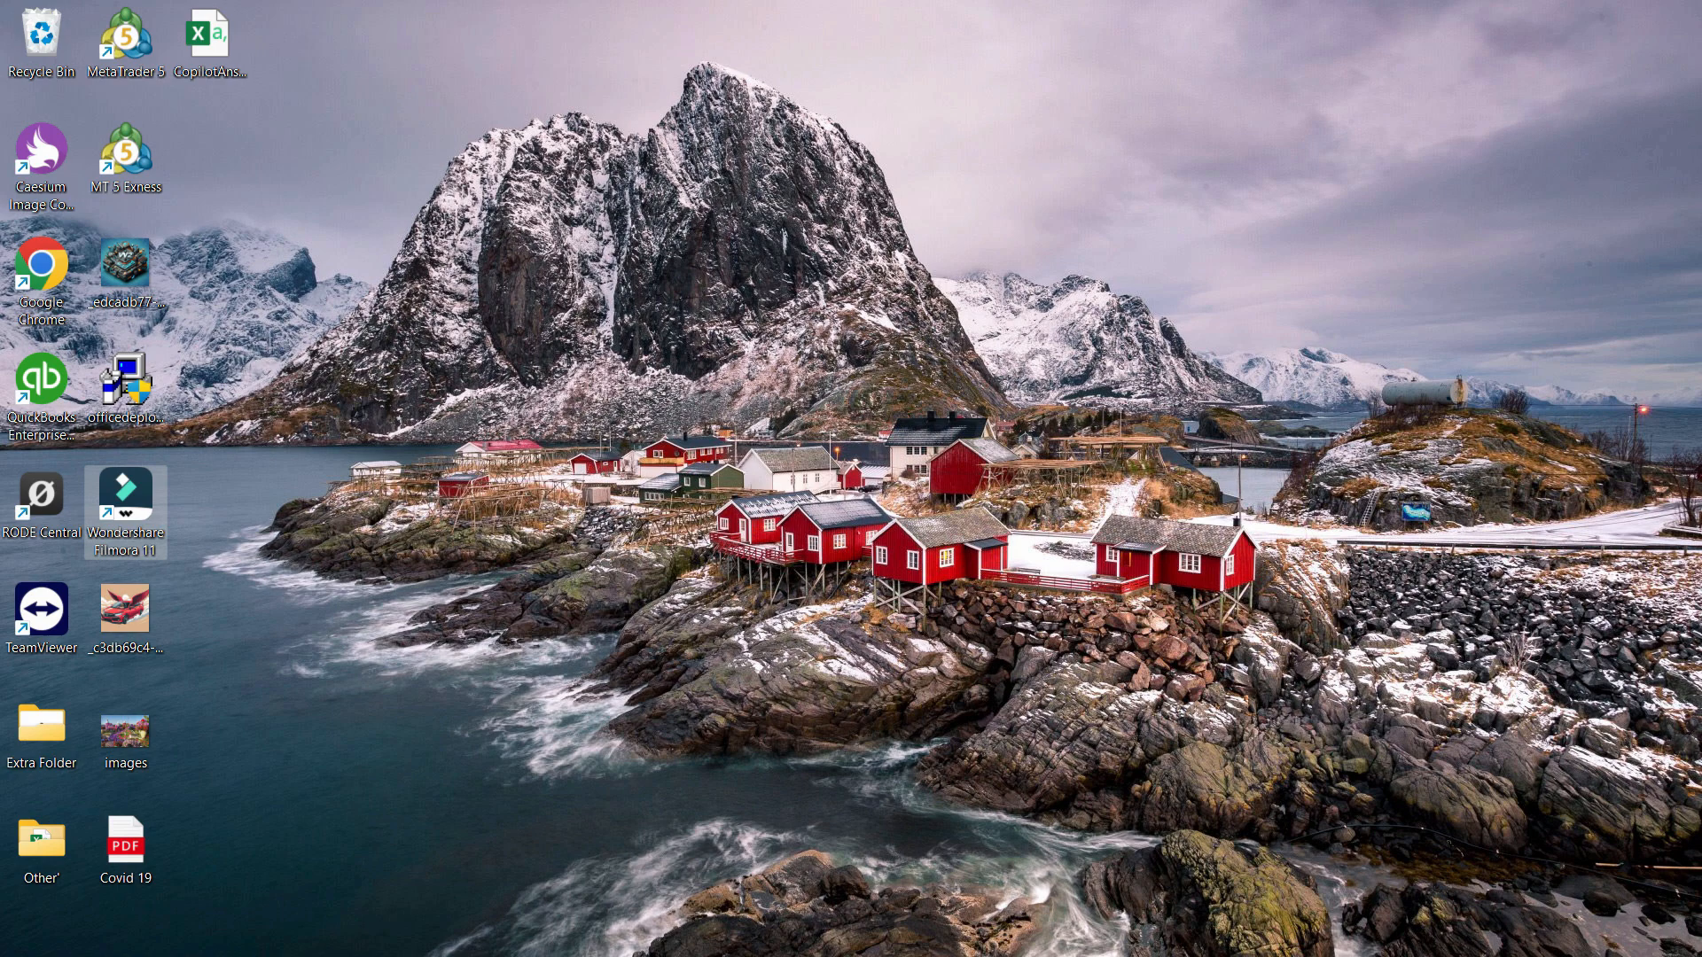
Search %temp% from the Start menu to open the local Temp folder
click(505, 929)
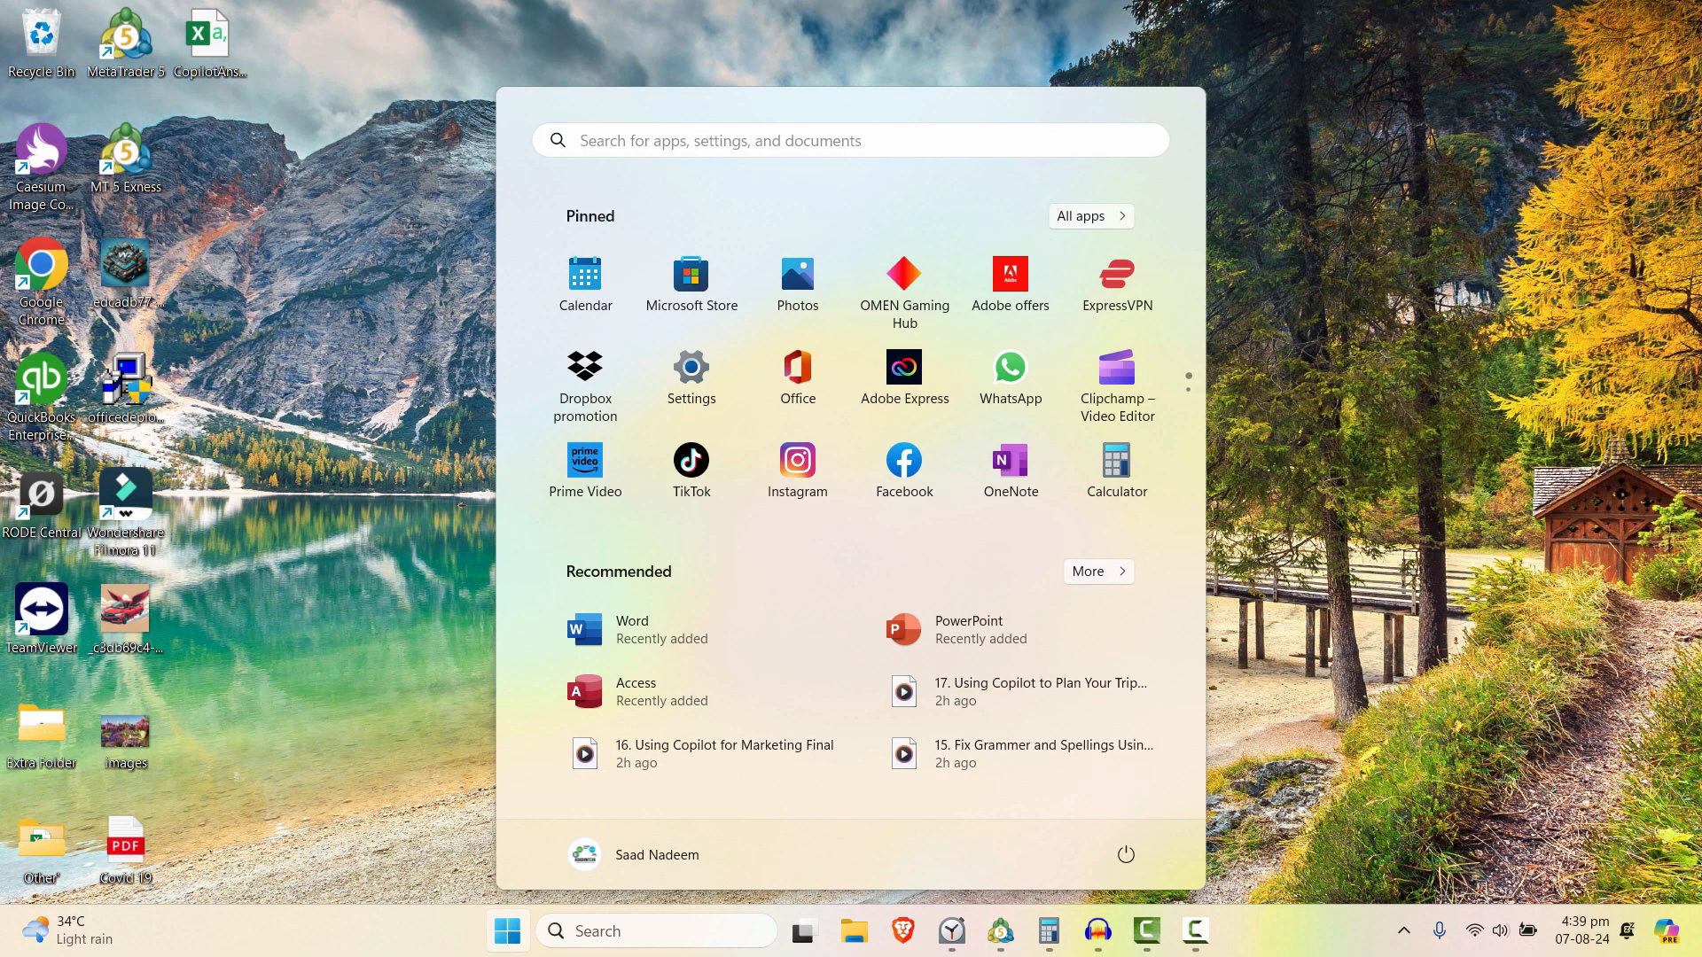
text(%tem)
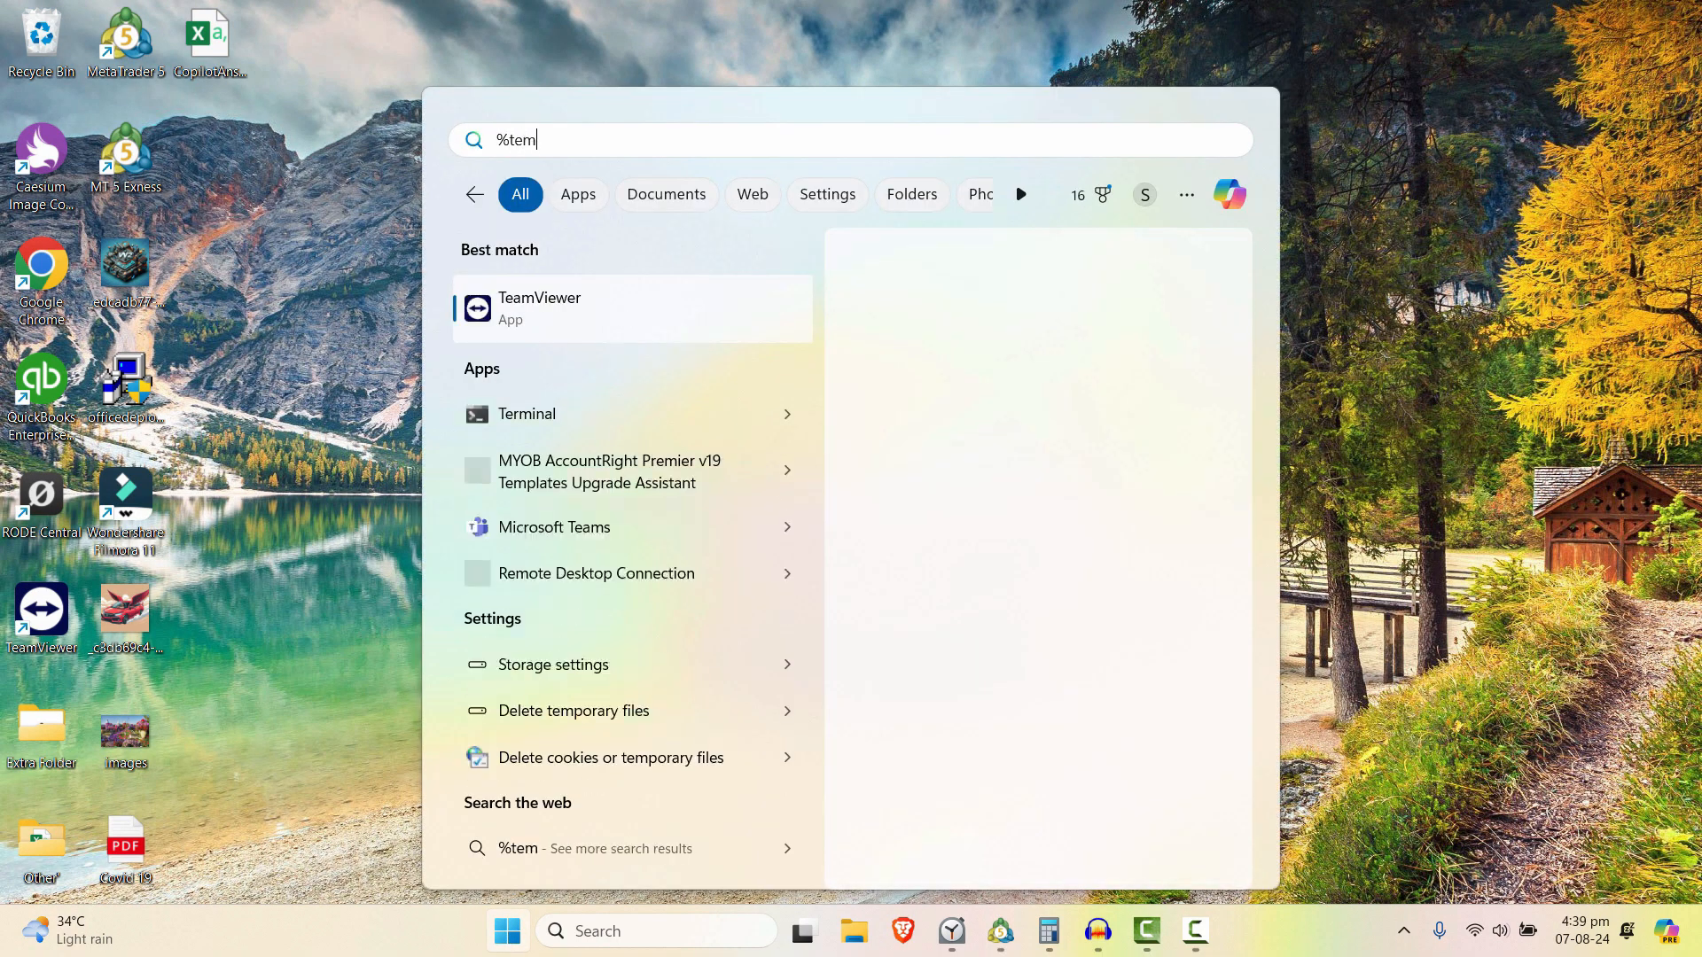
key(Escape)
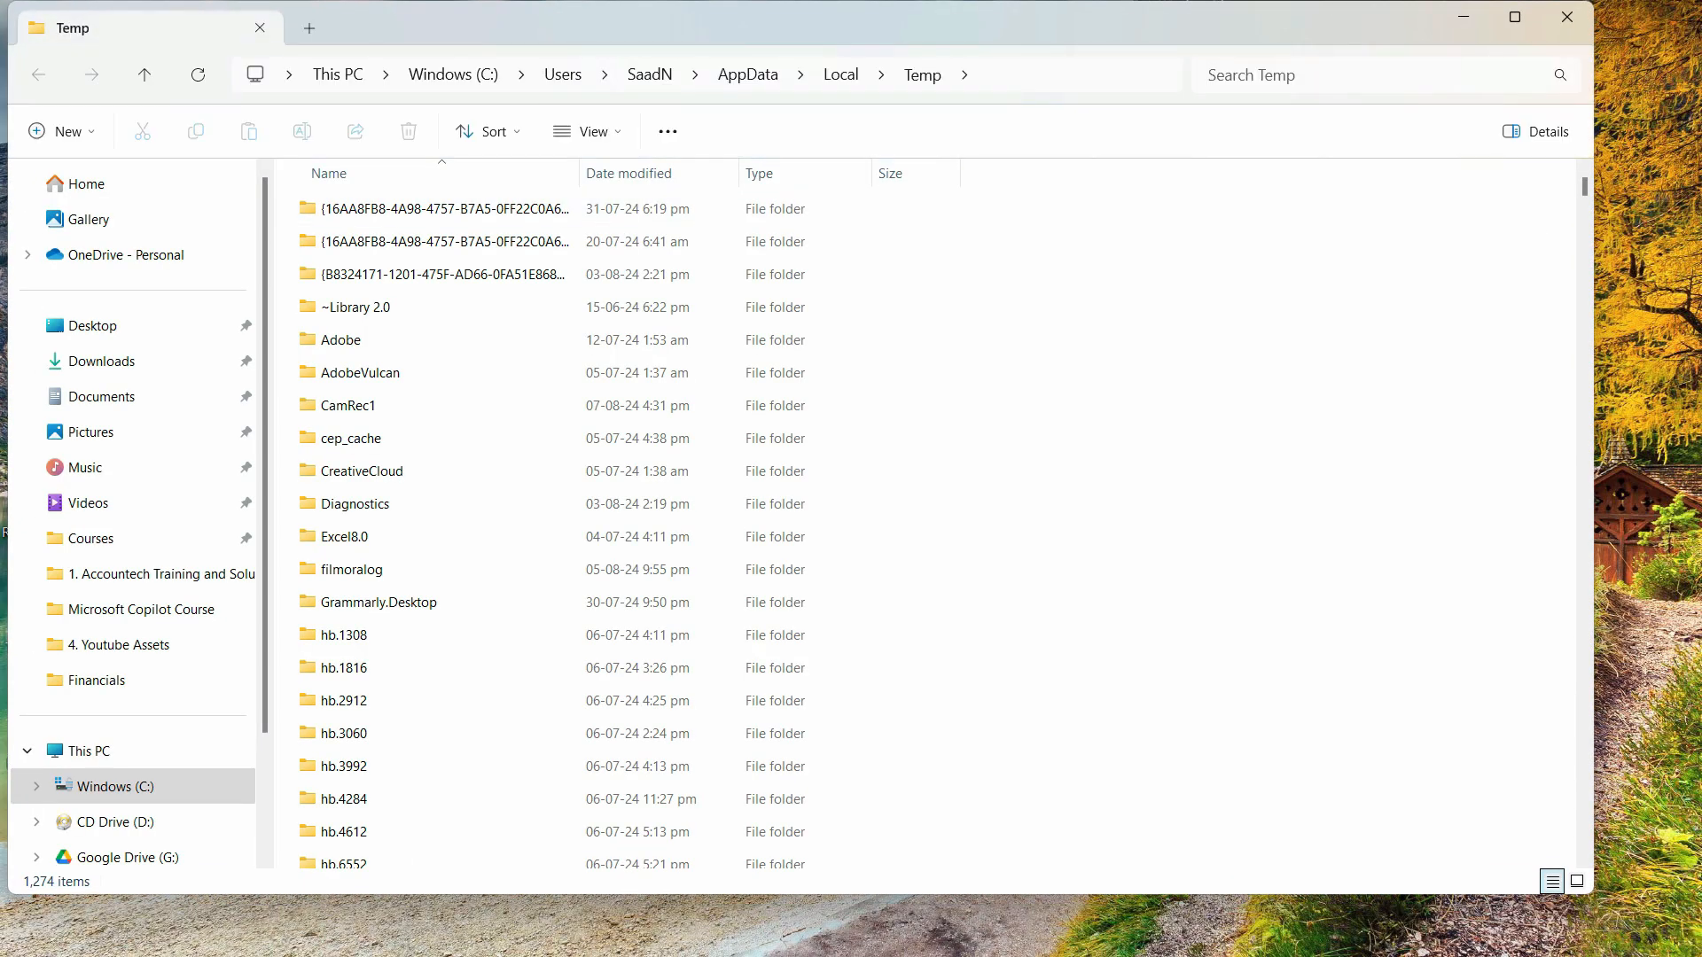
Delete all Temp folder items, skipping in-use files, then close Explorer
key(ctrl+a)
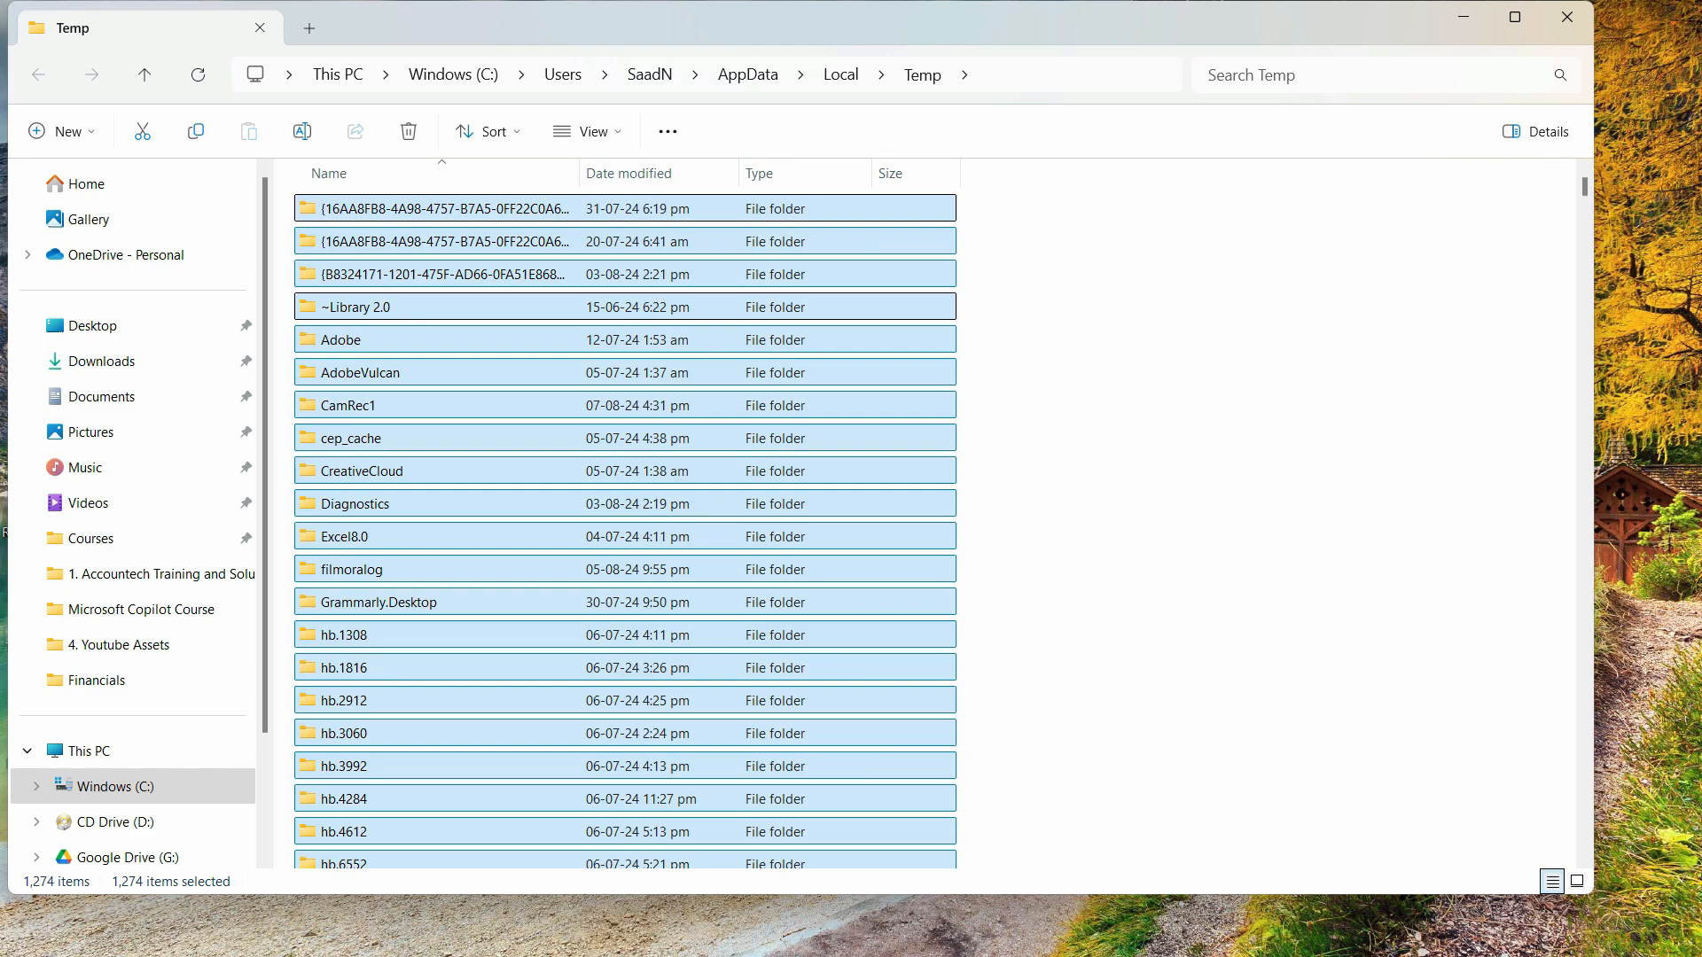
click(408, 130)
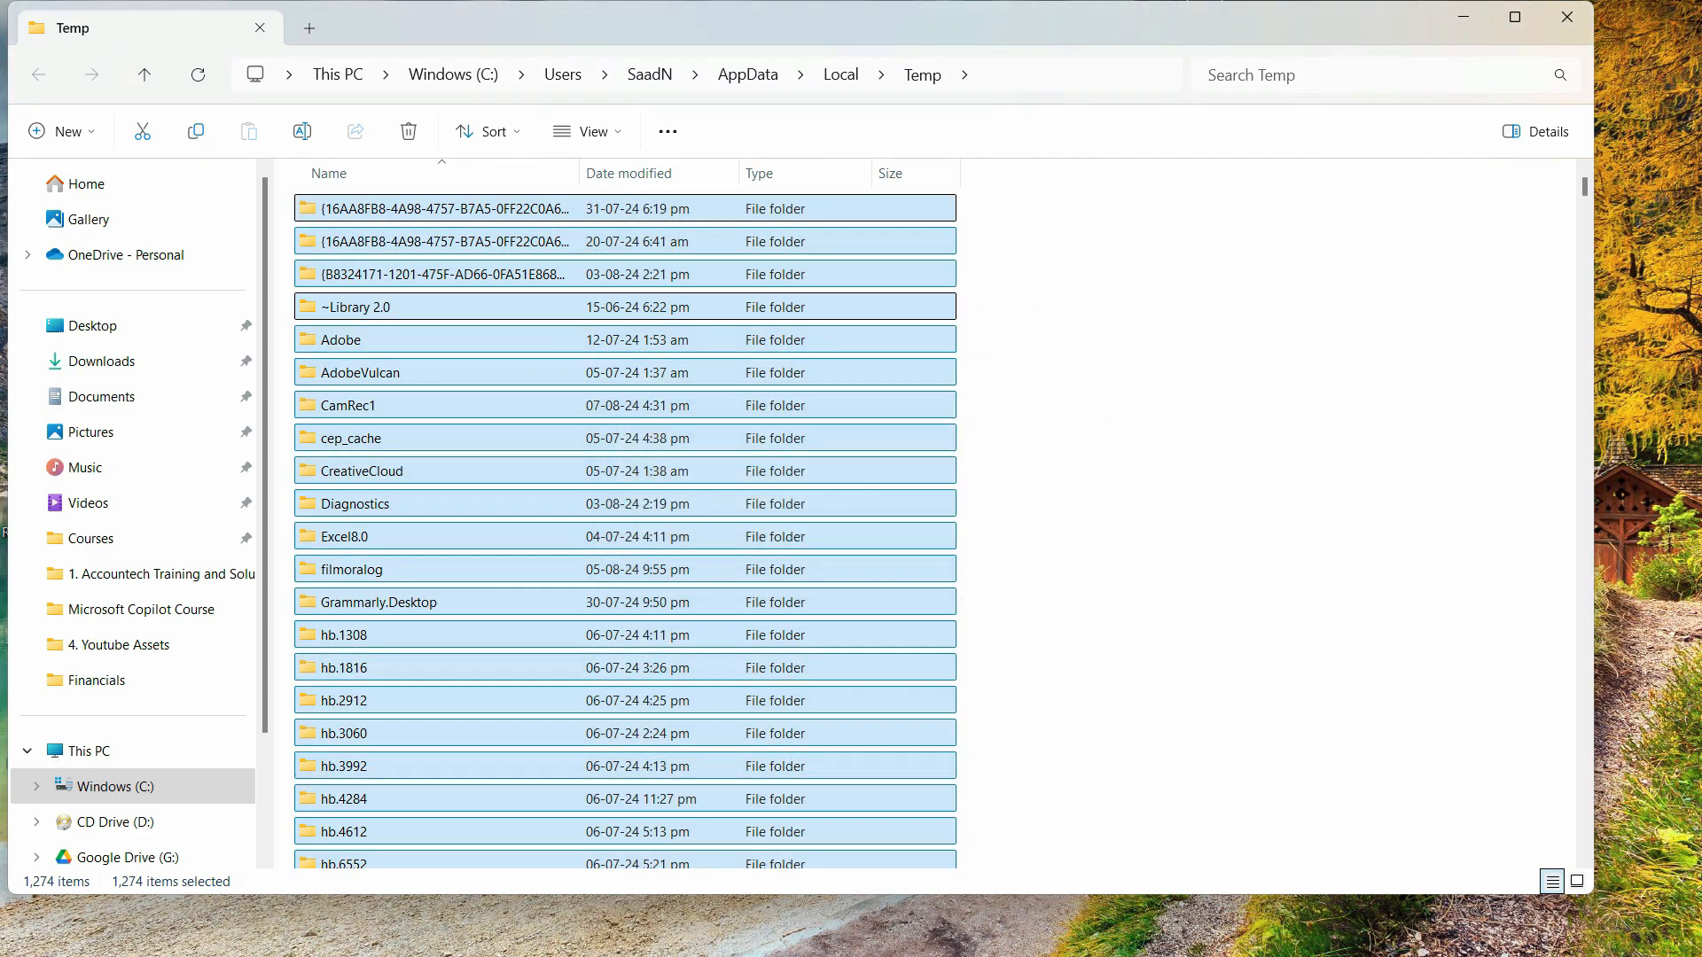
click(407, 130)
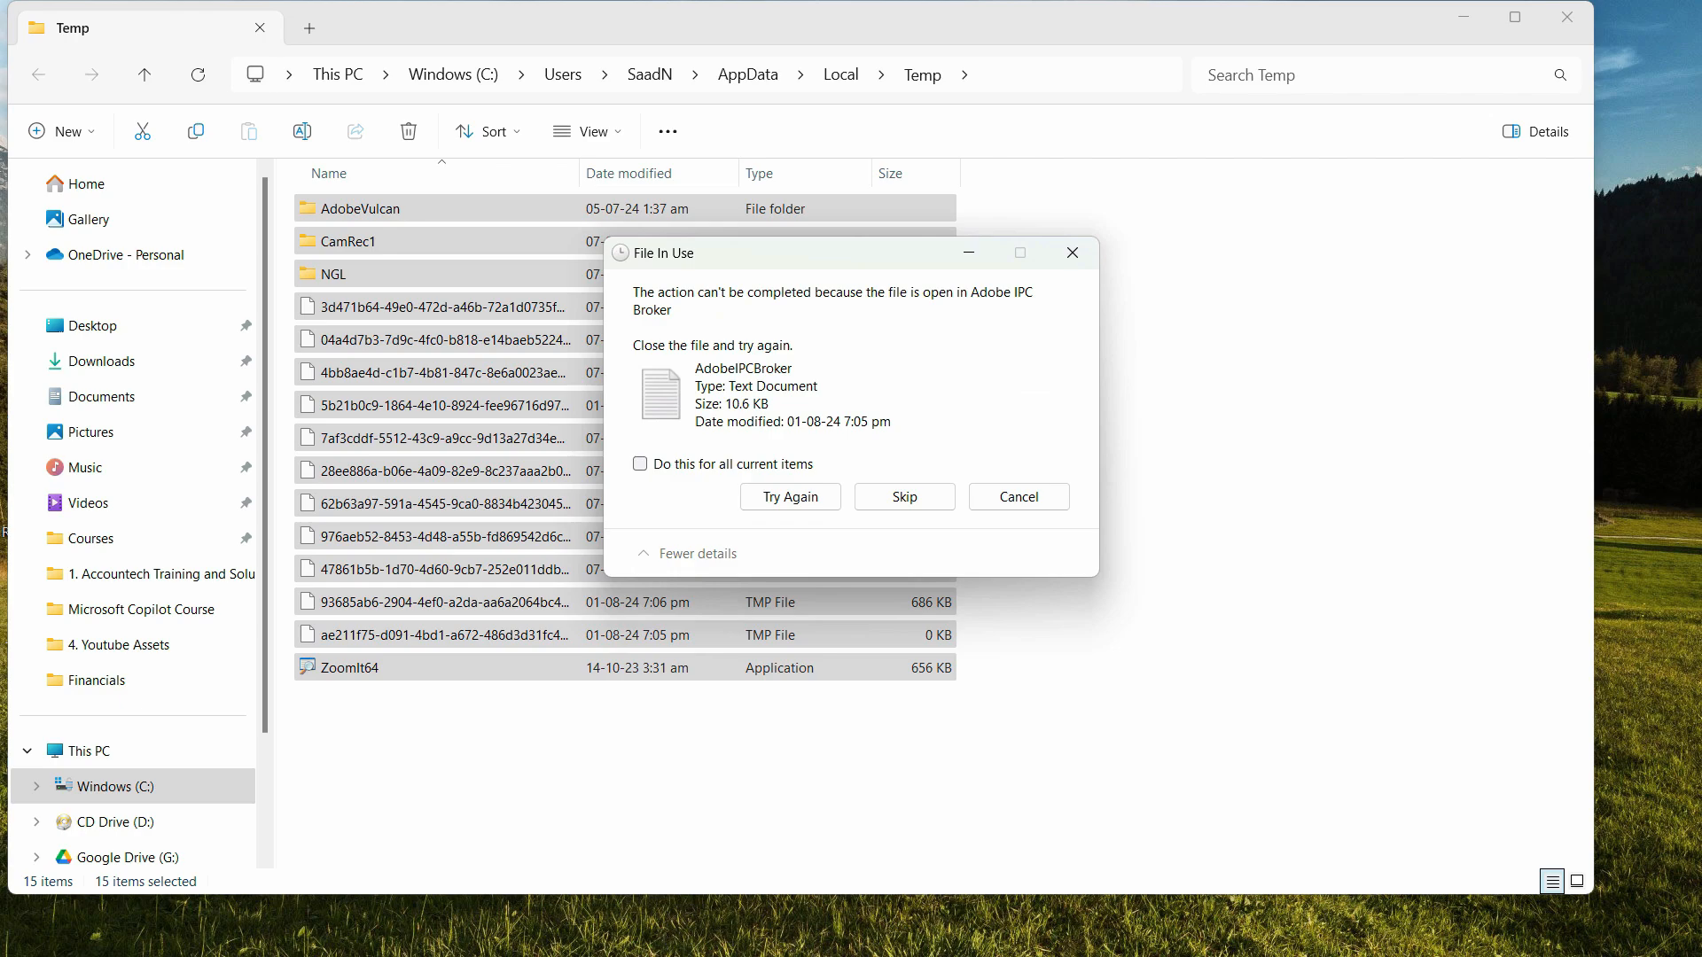
mouse_move(904, 497)
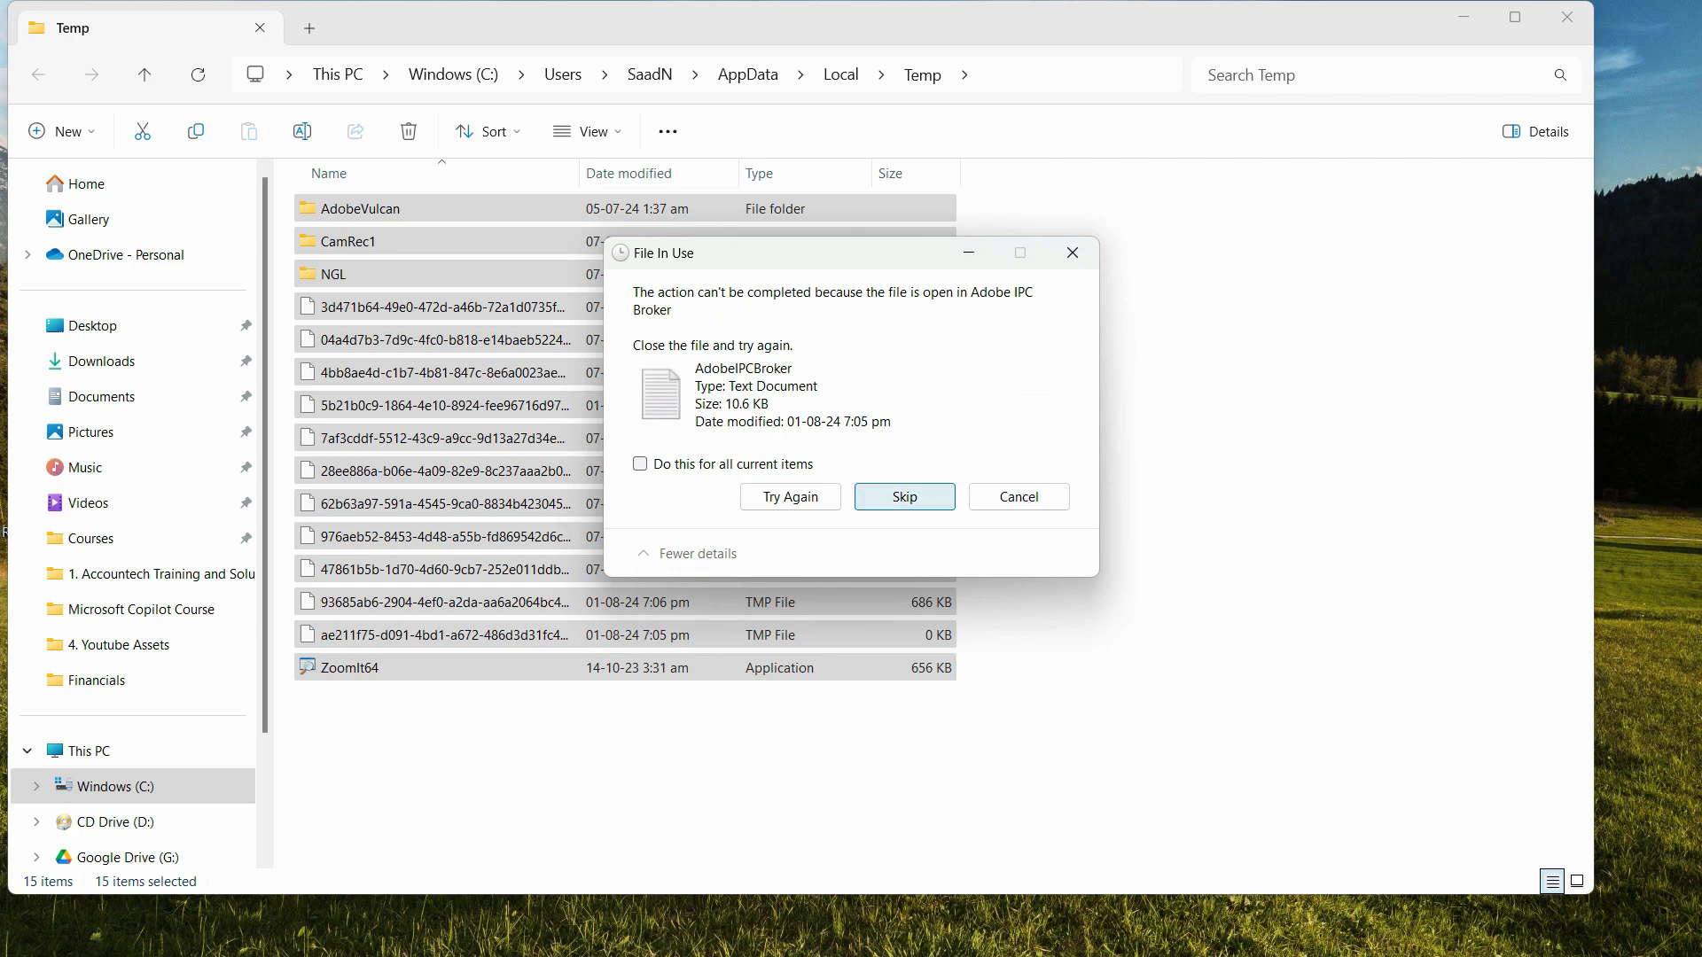
click(904, 497)
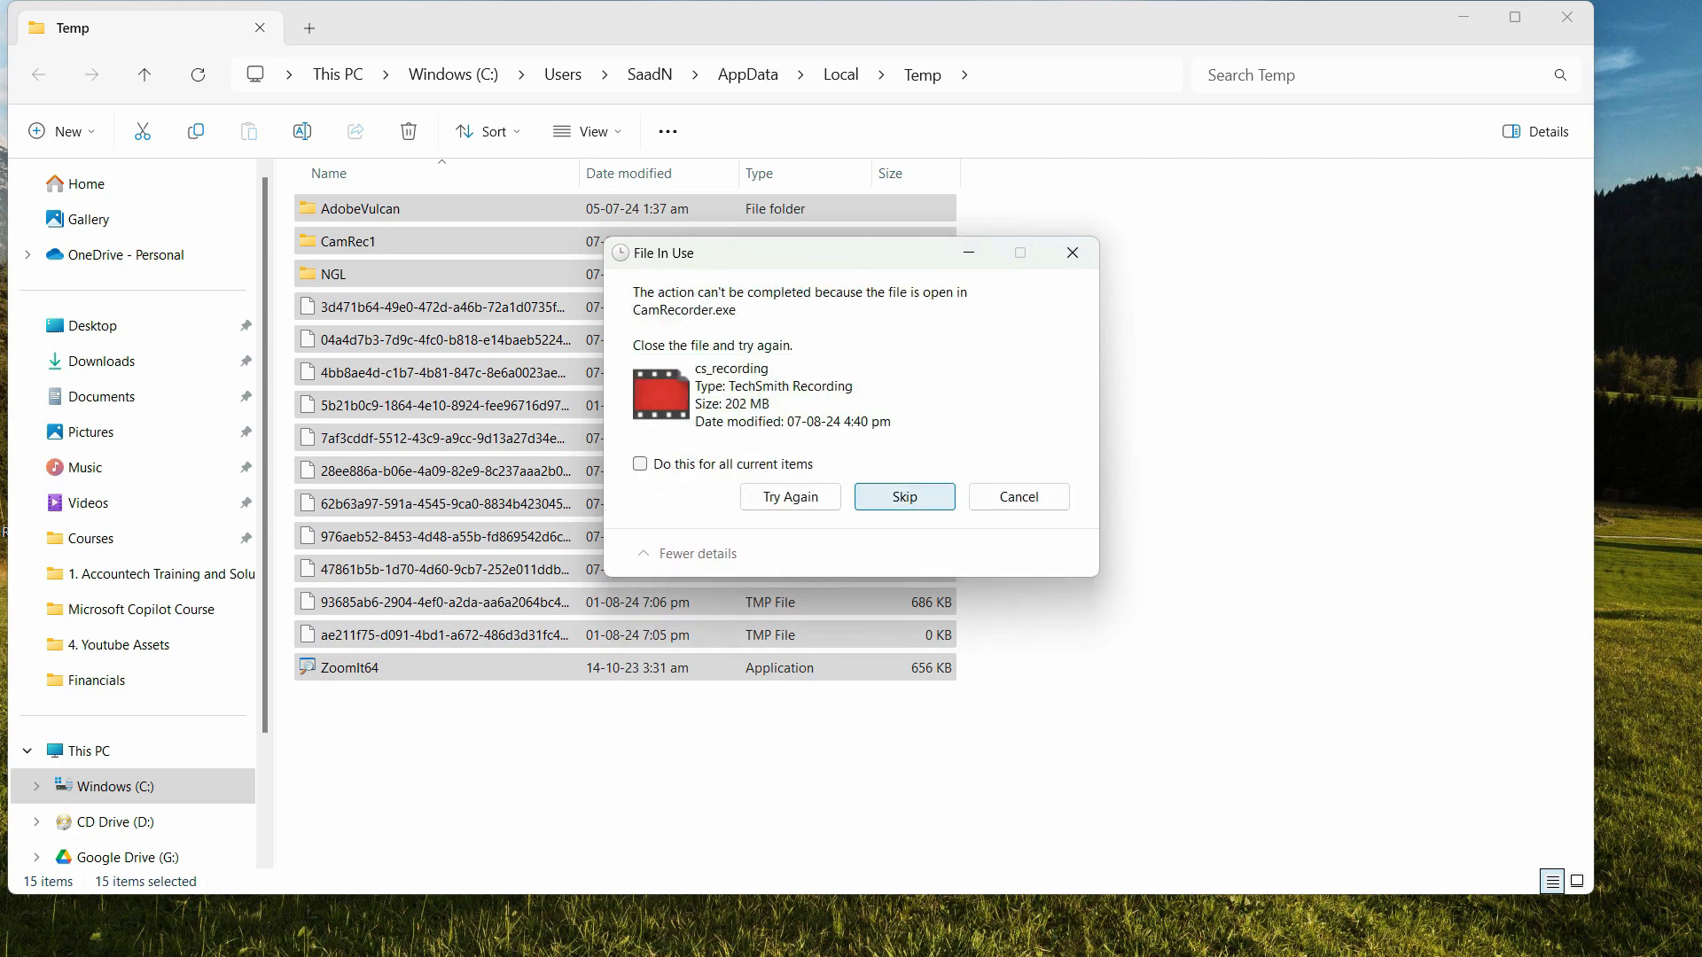
click(904, 496)
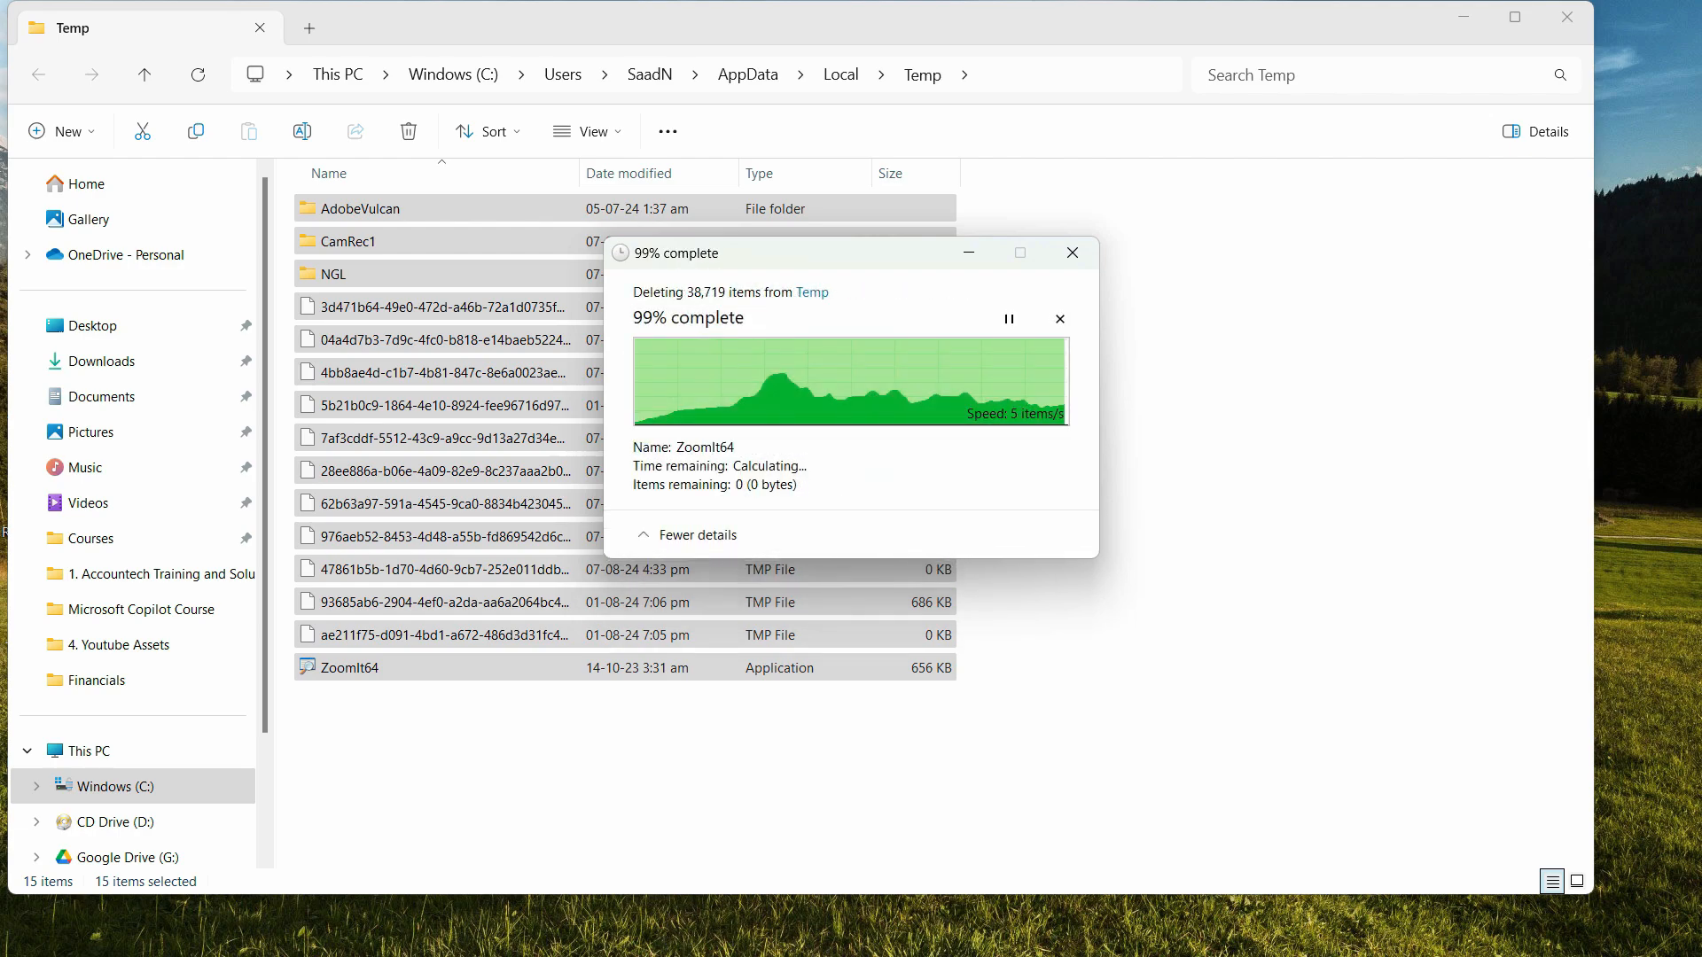
click(1070, 252)
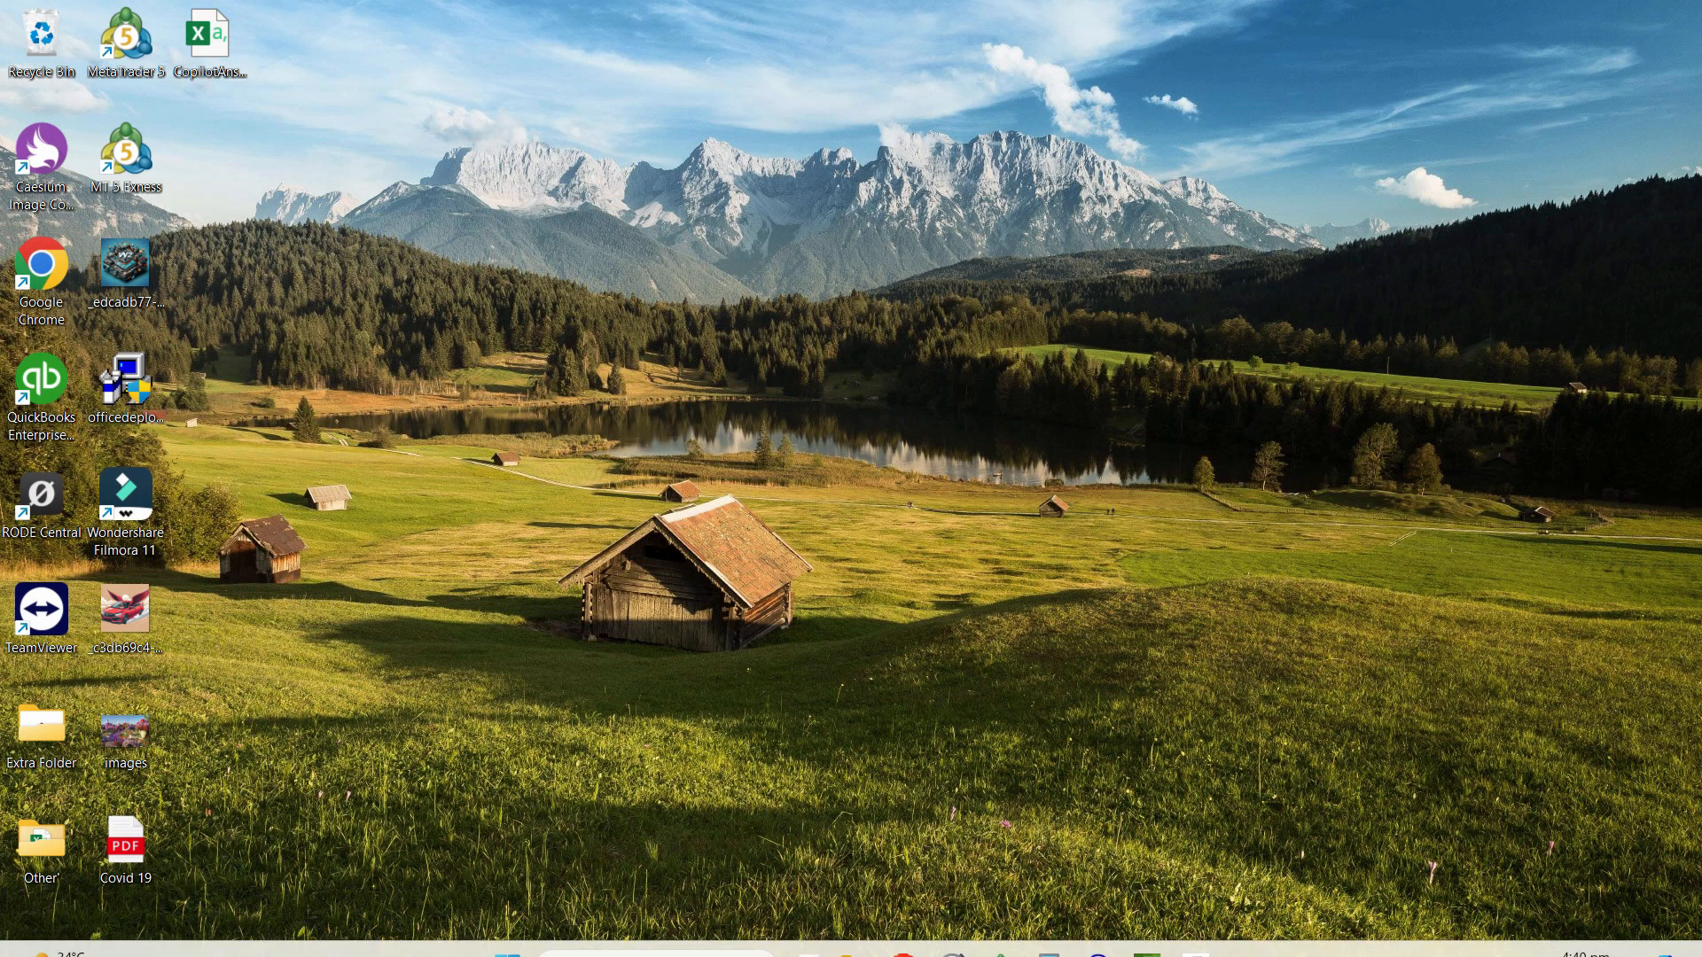
Launch Services from search and open Windows Insider Service properties
text(ser)
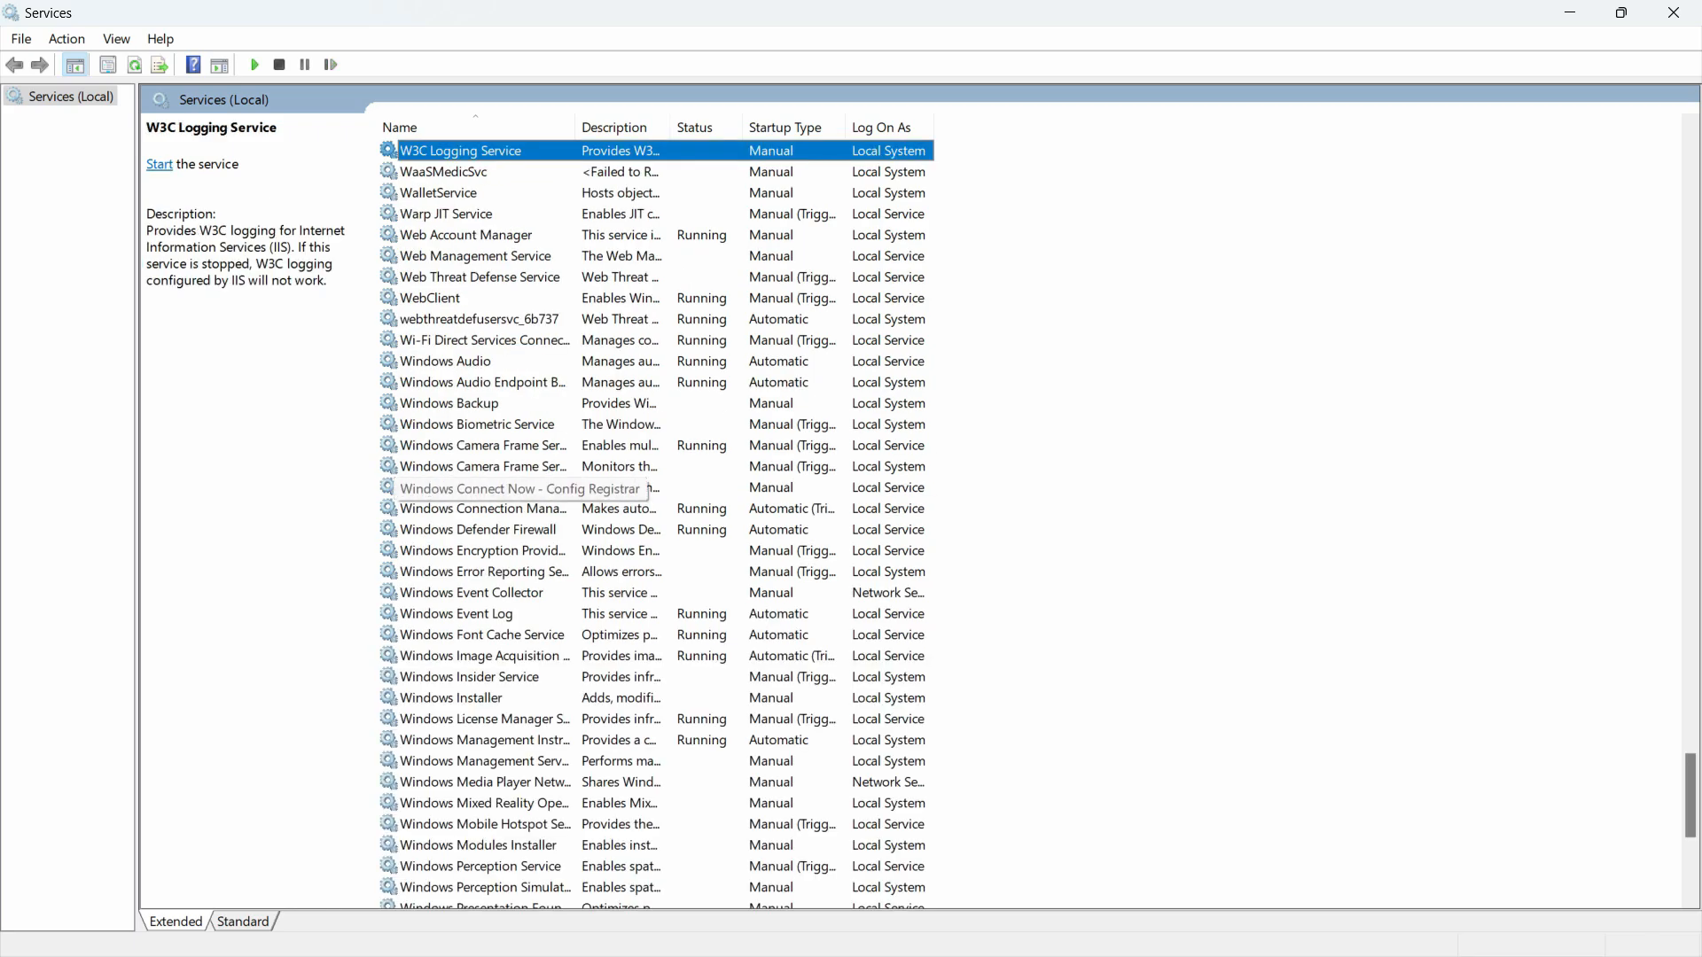
click(430, 298)
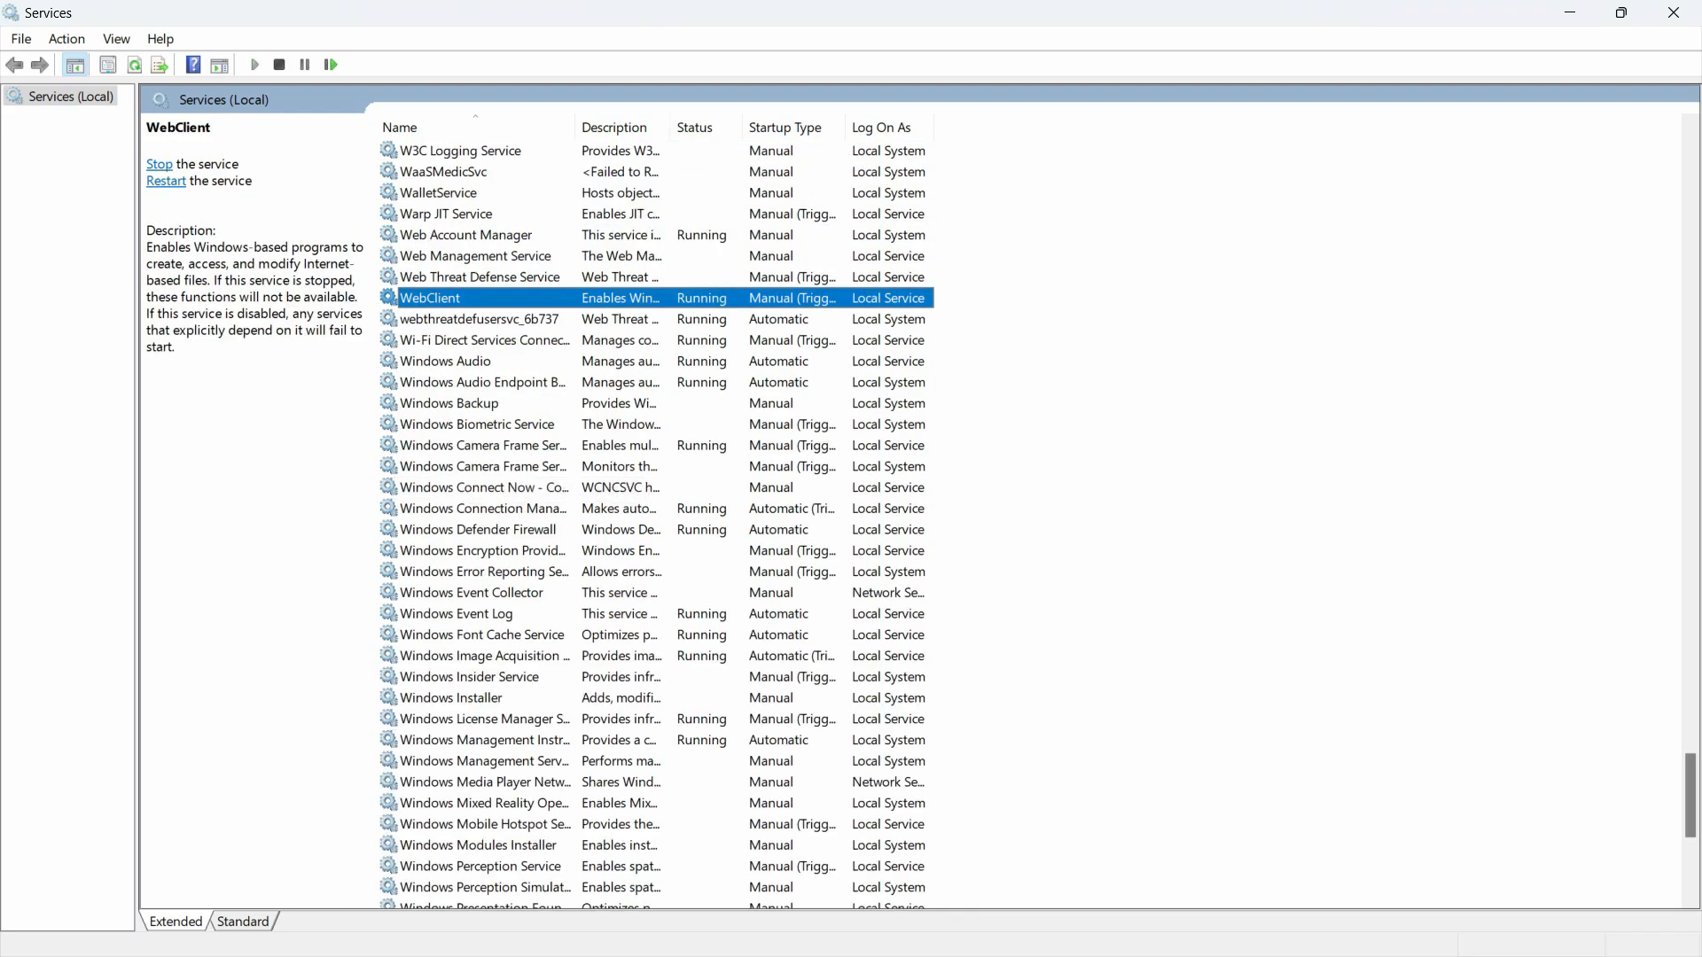
click(480, 634)
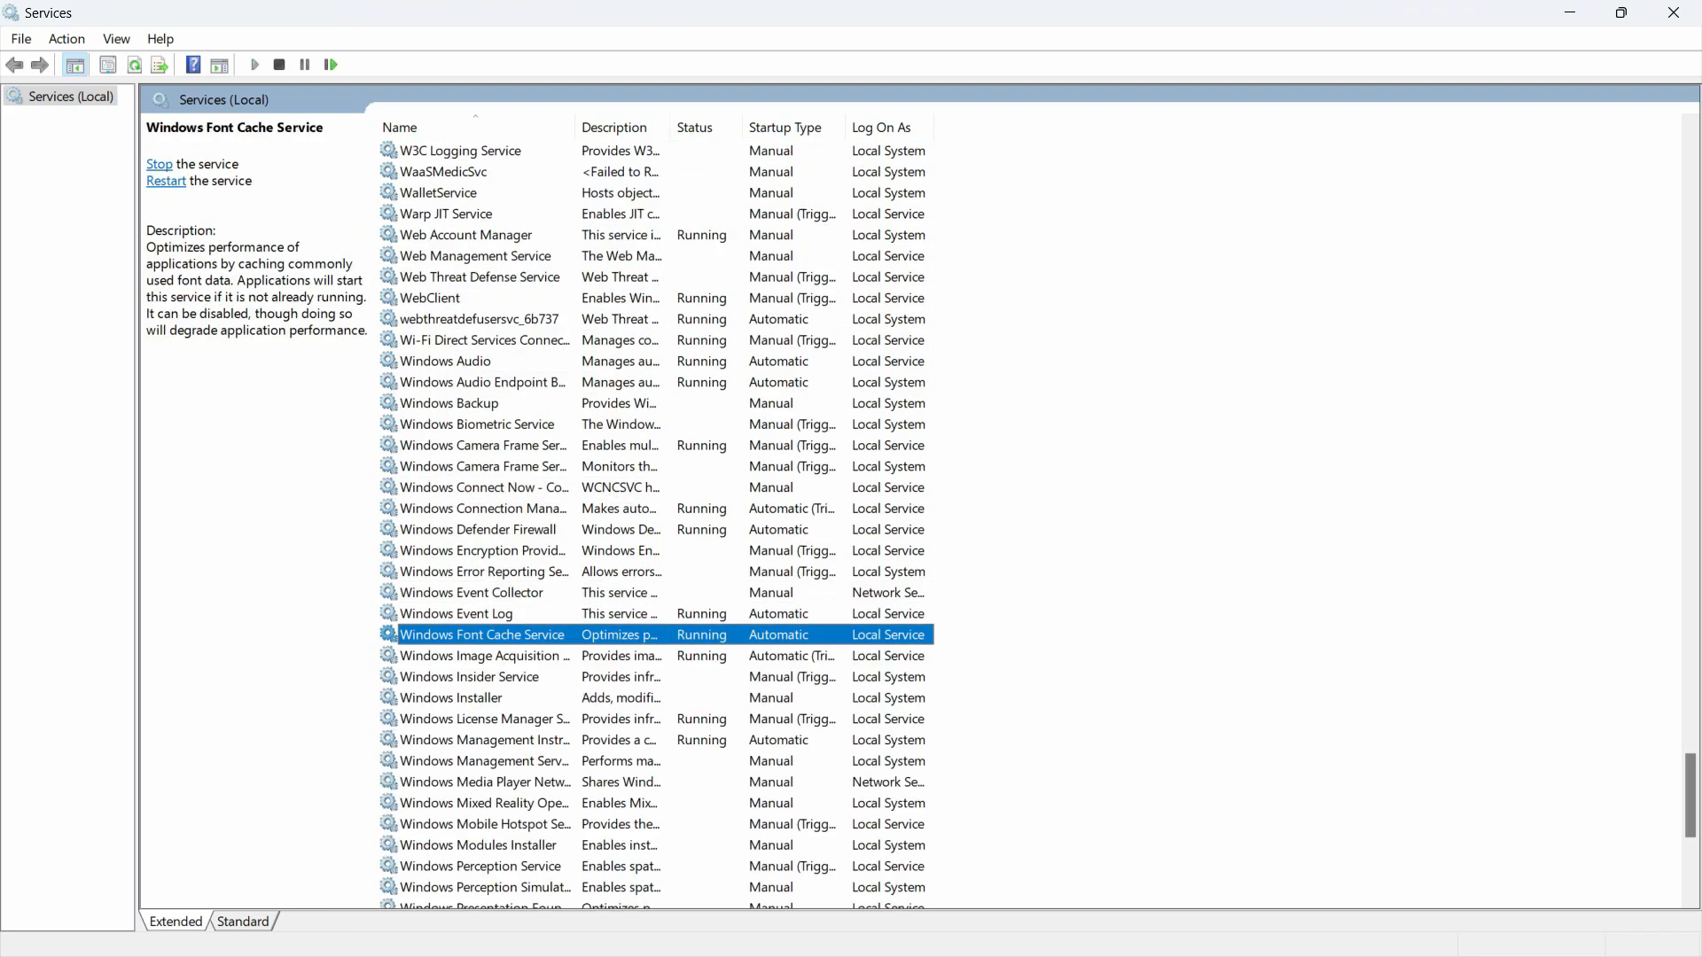
click(470, 676)
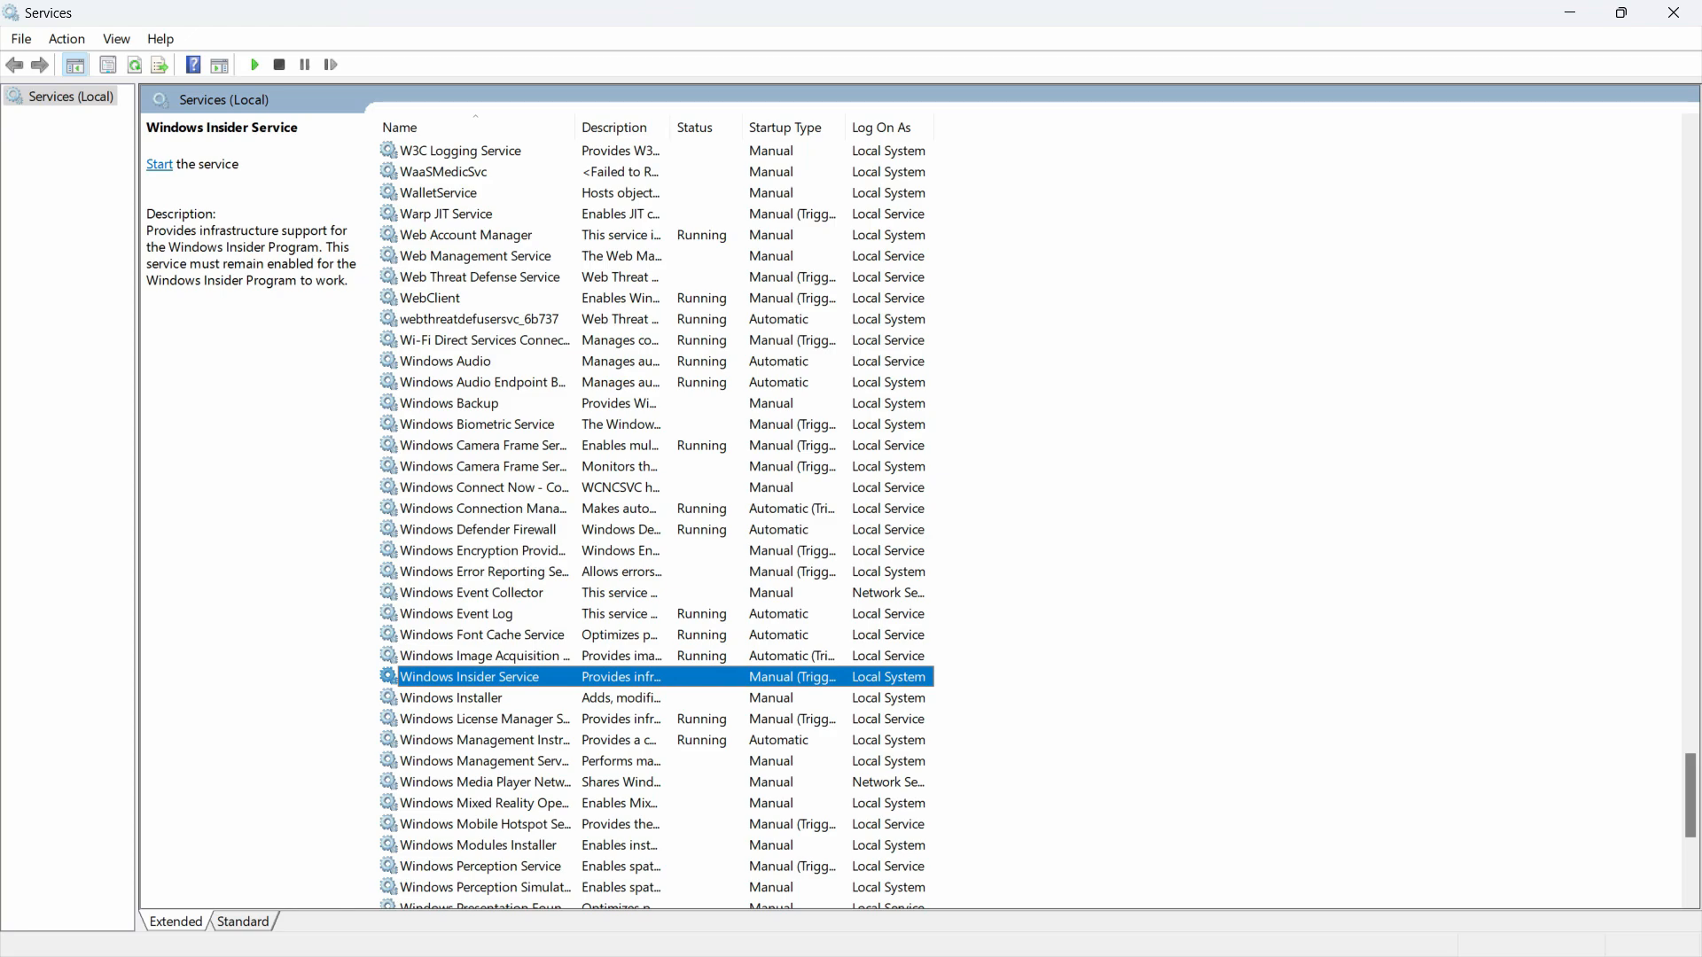
double_click(469, 676)
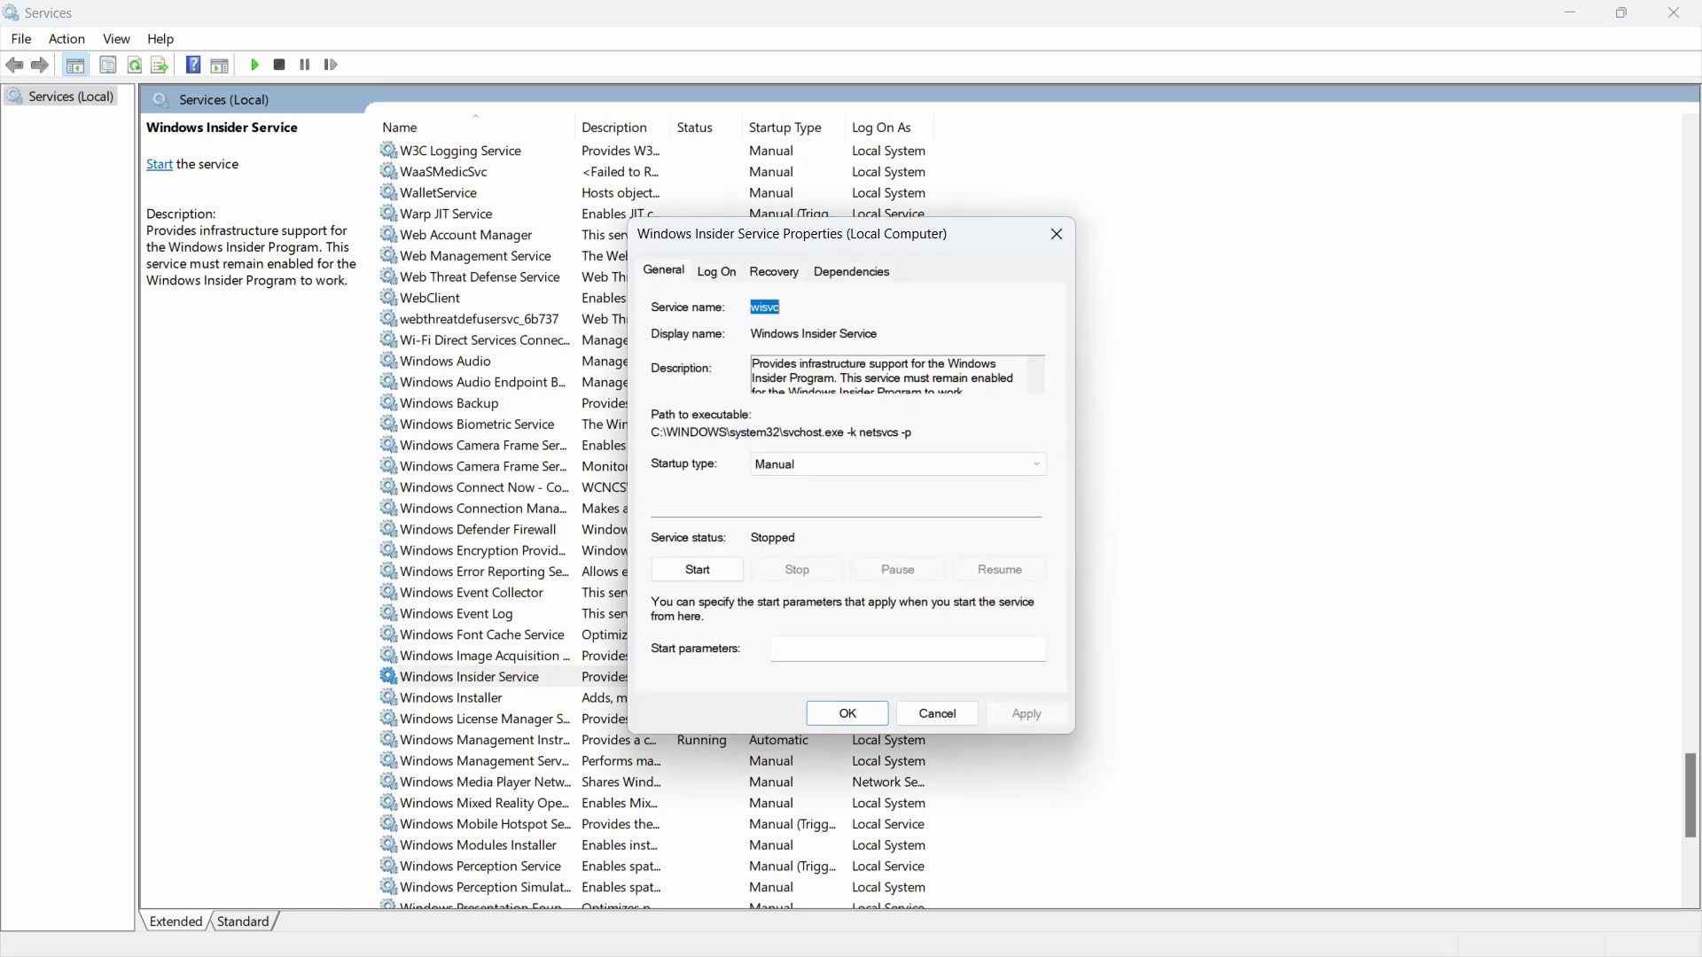
Keep Manual startup, start, stop and restart Windows Insider Service, then confirm
click(896, 463)
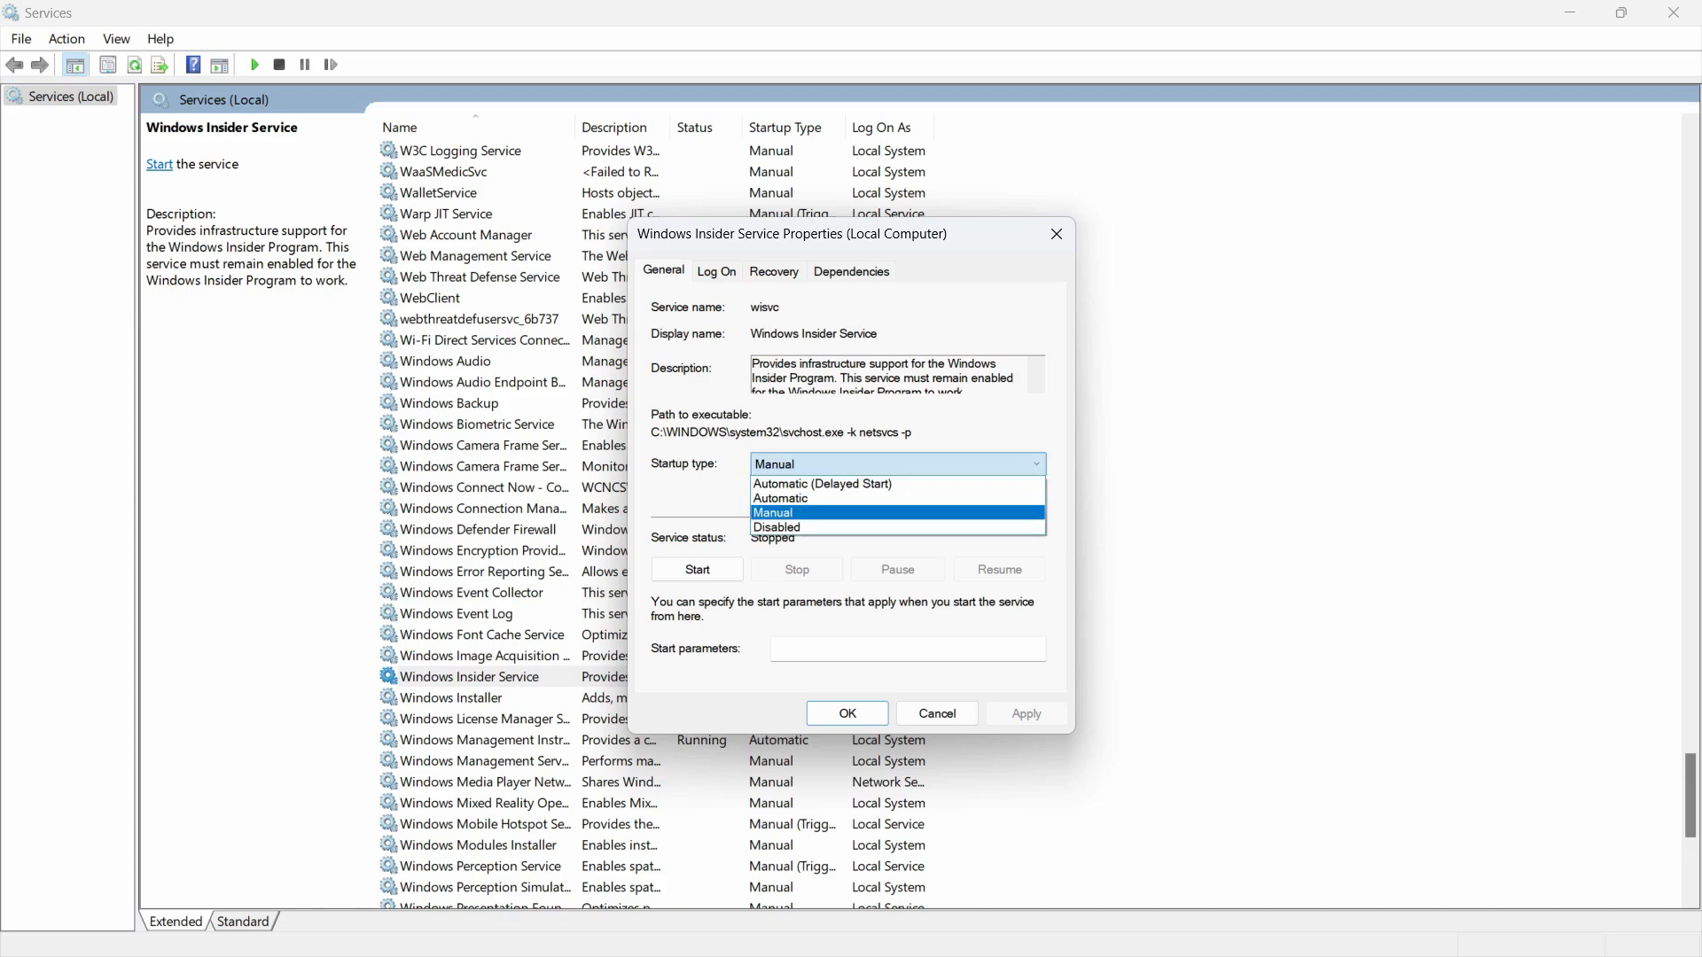
click(773, 512)
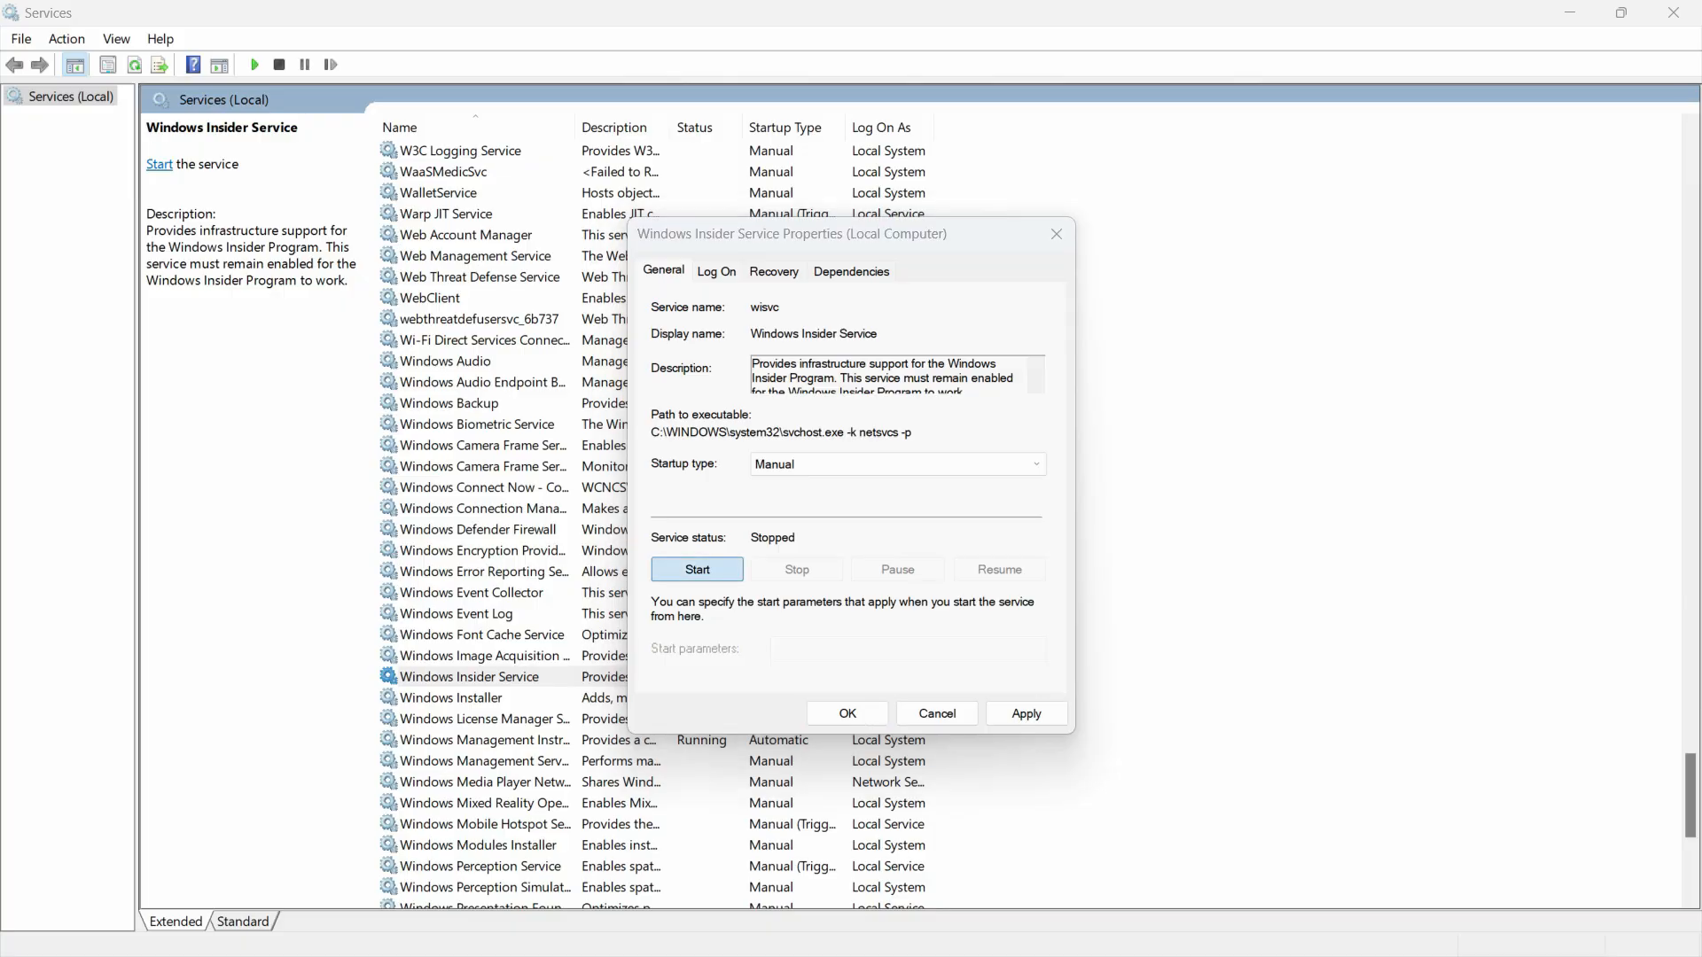
click(697, 569)
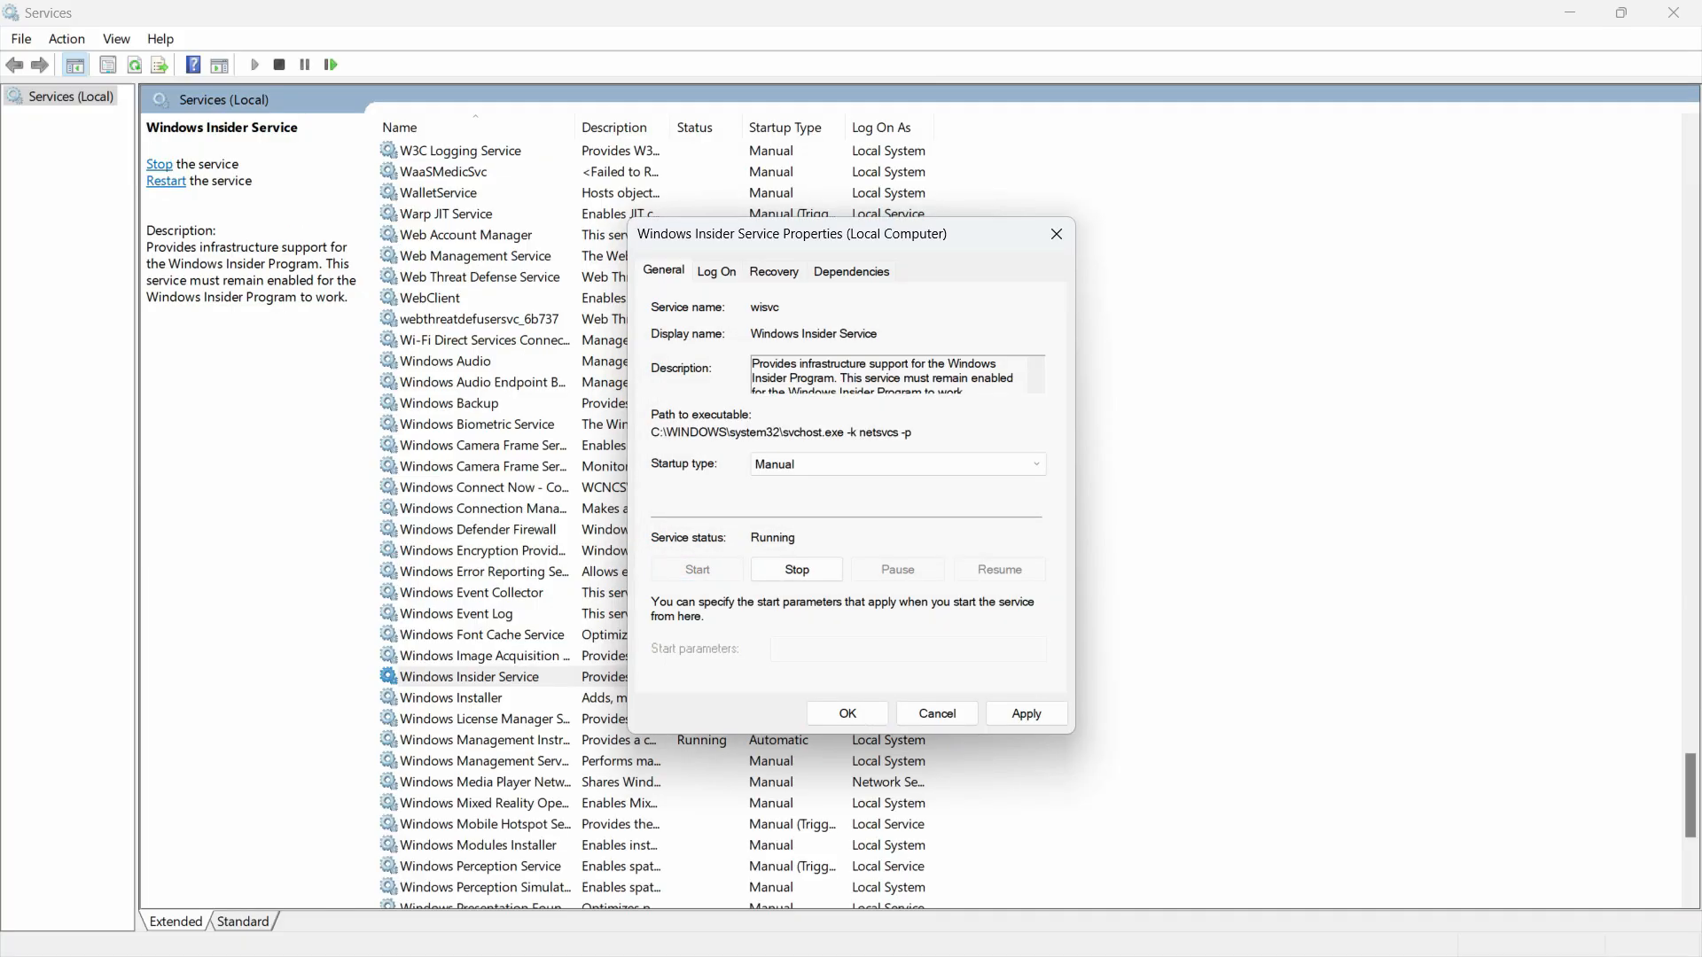
click(796, 569)
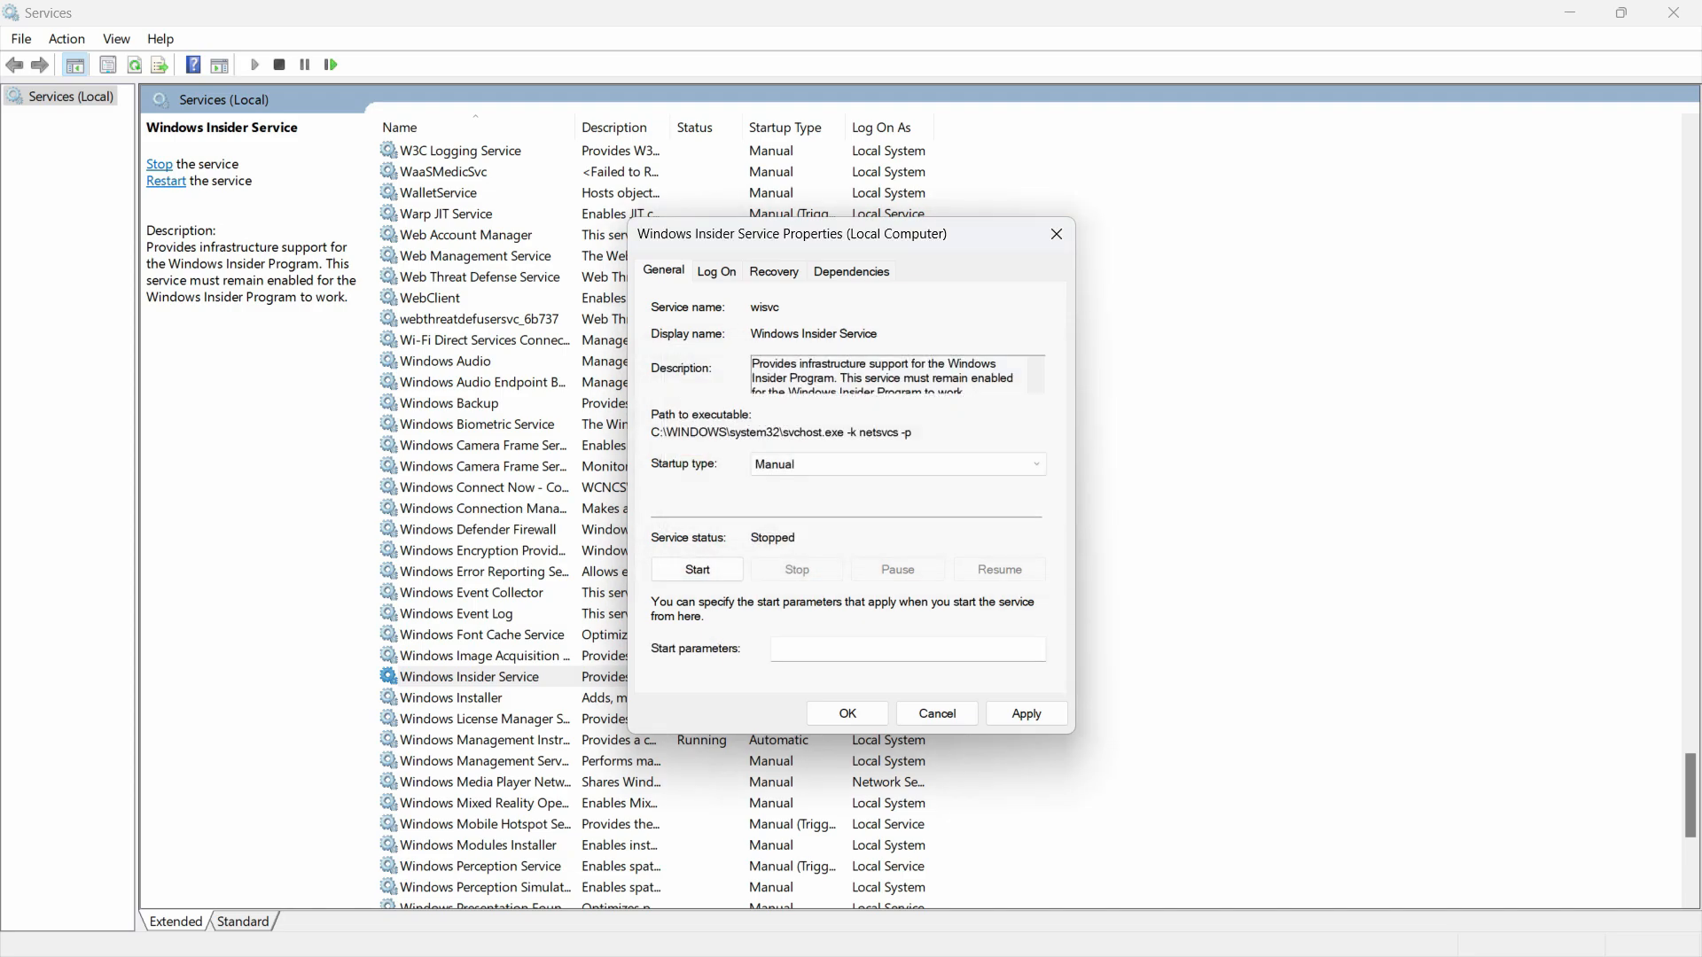
click(696, 569)
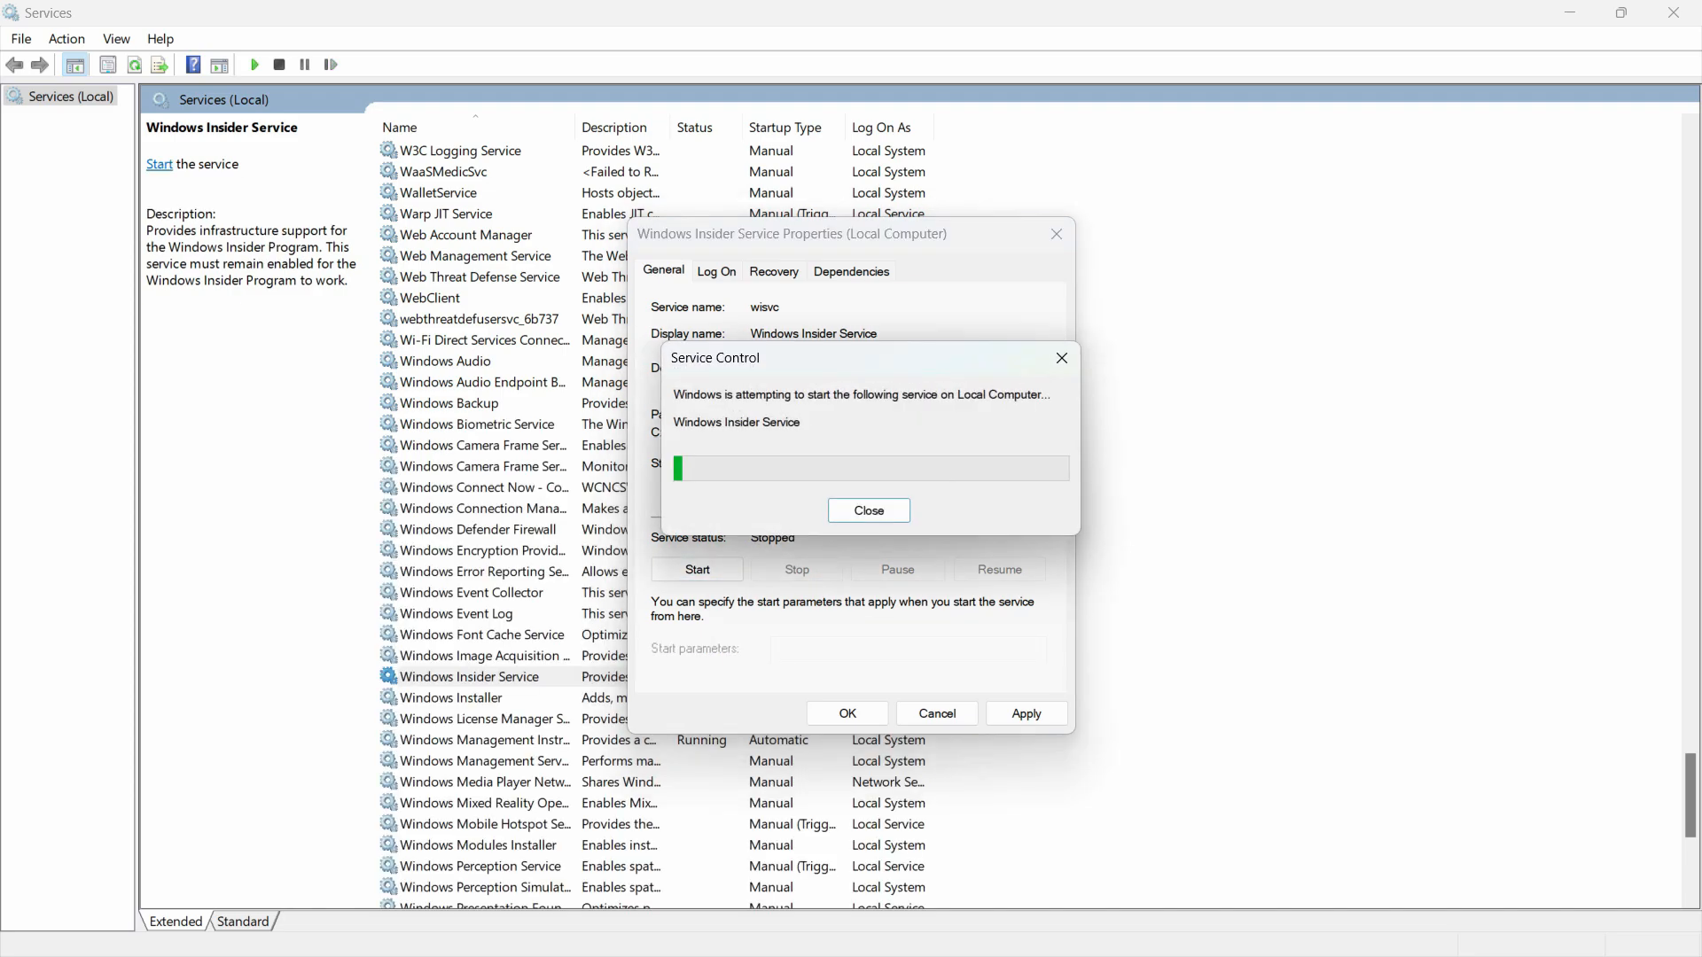
click(869, 511)
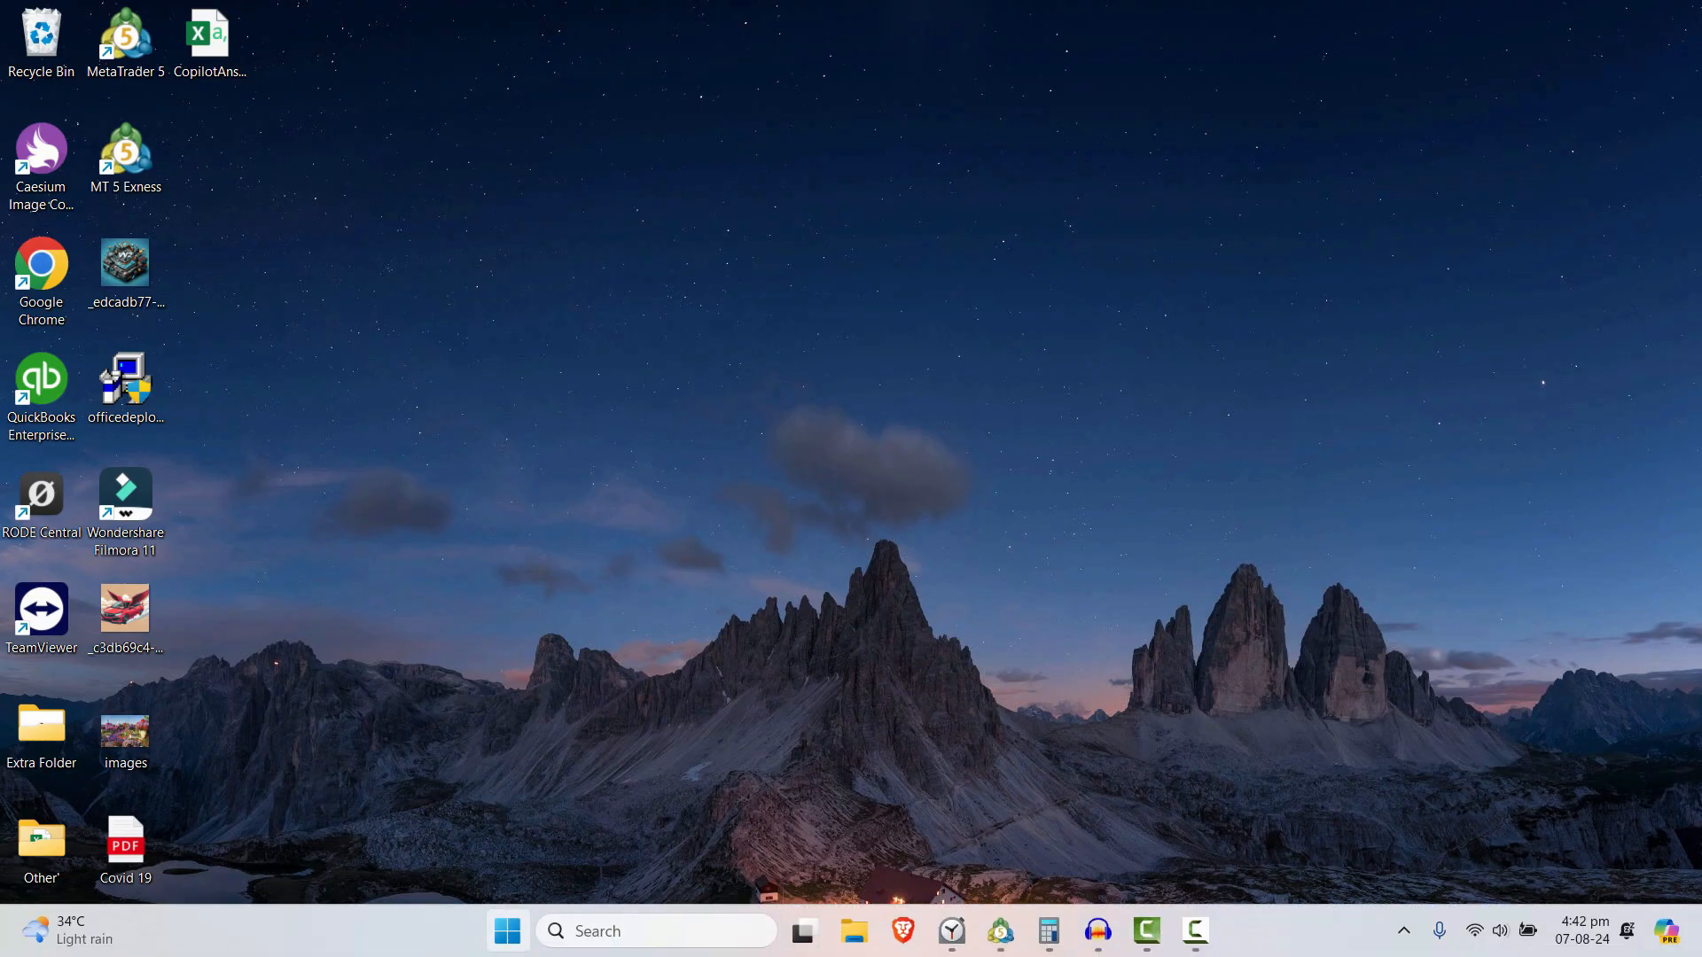
Search cmd and run Command Prompt as administrator
text(cmd)
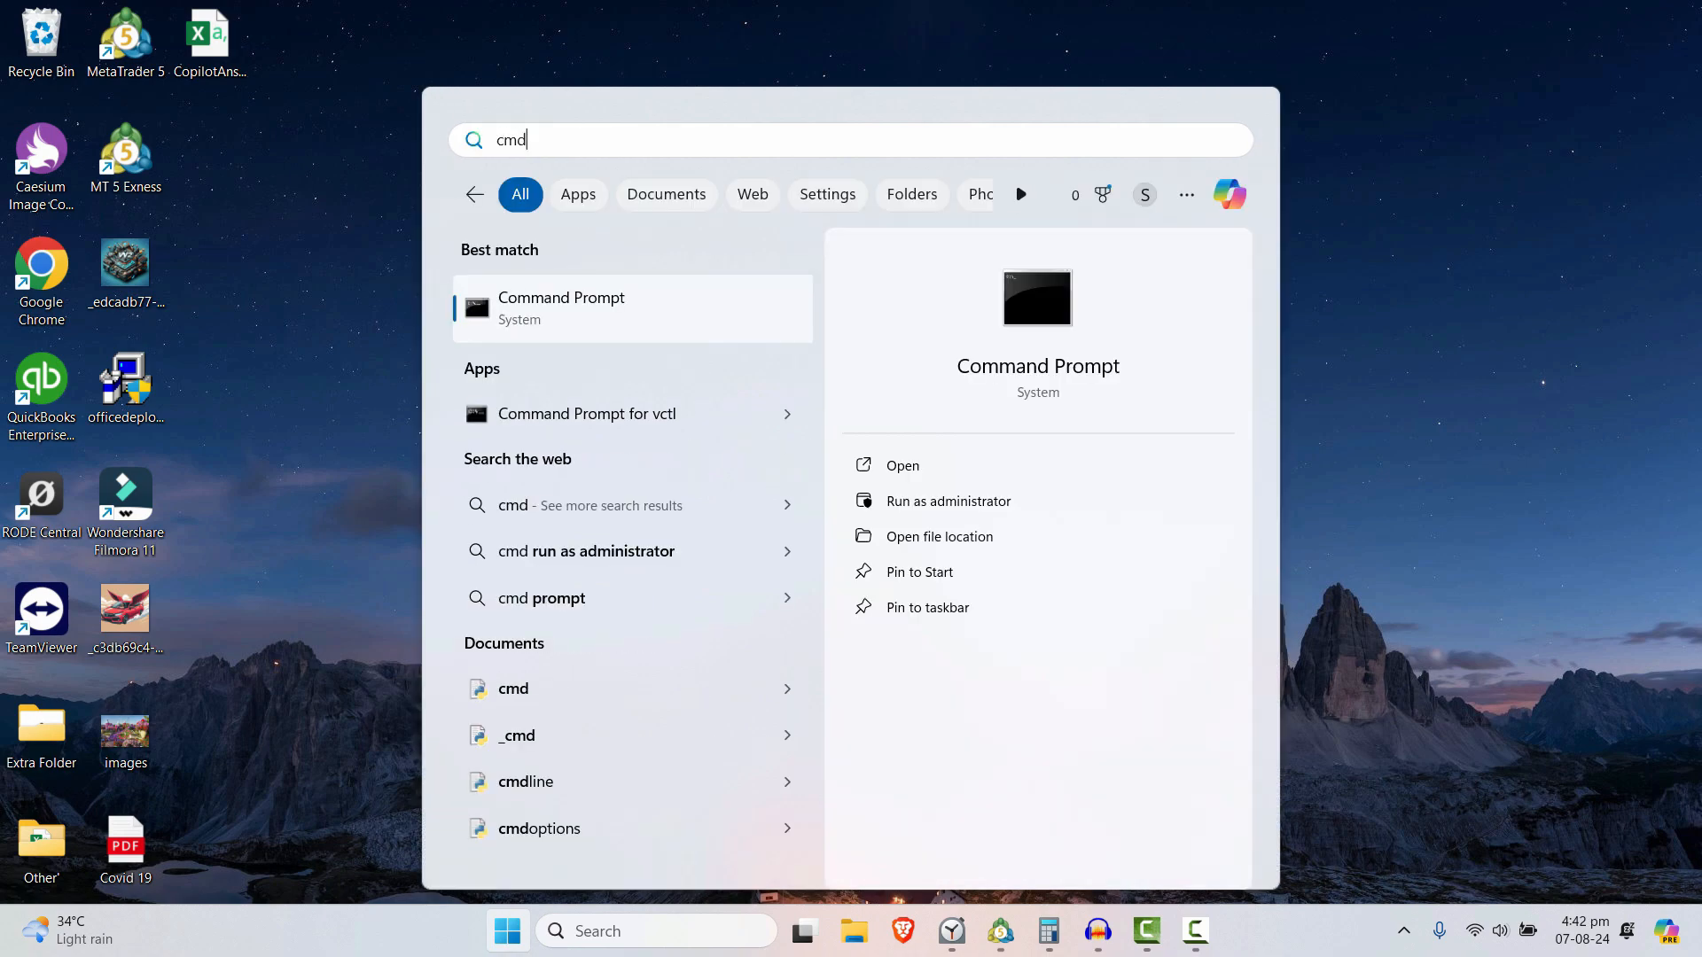
right_click(561, 307)
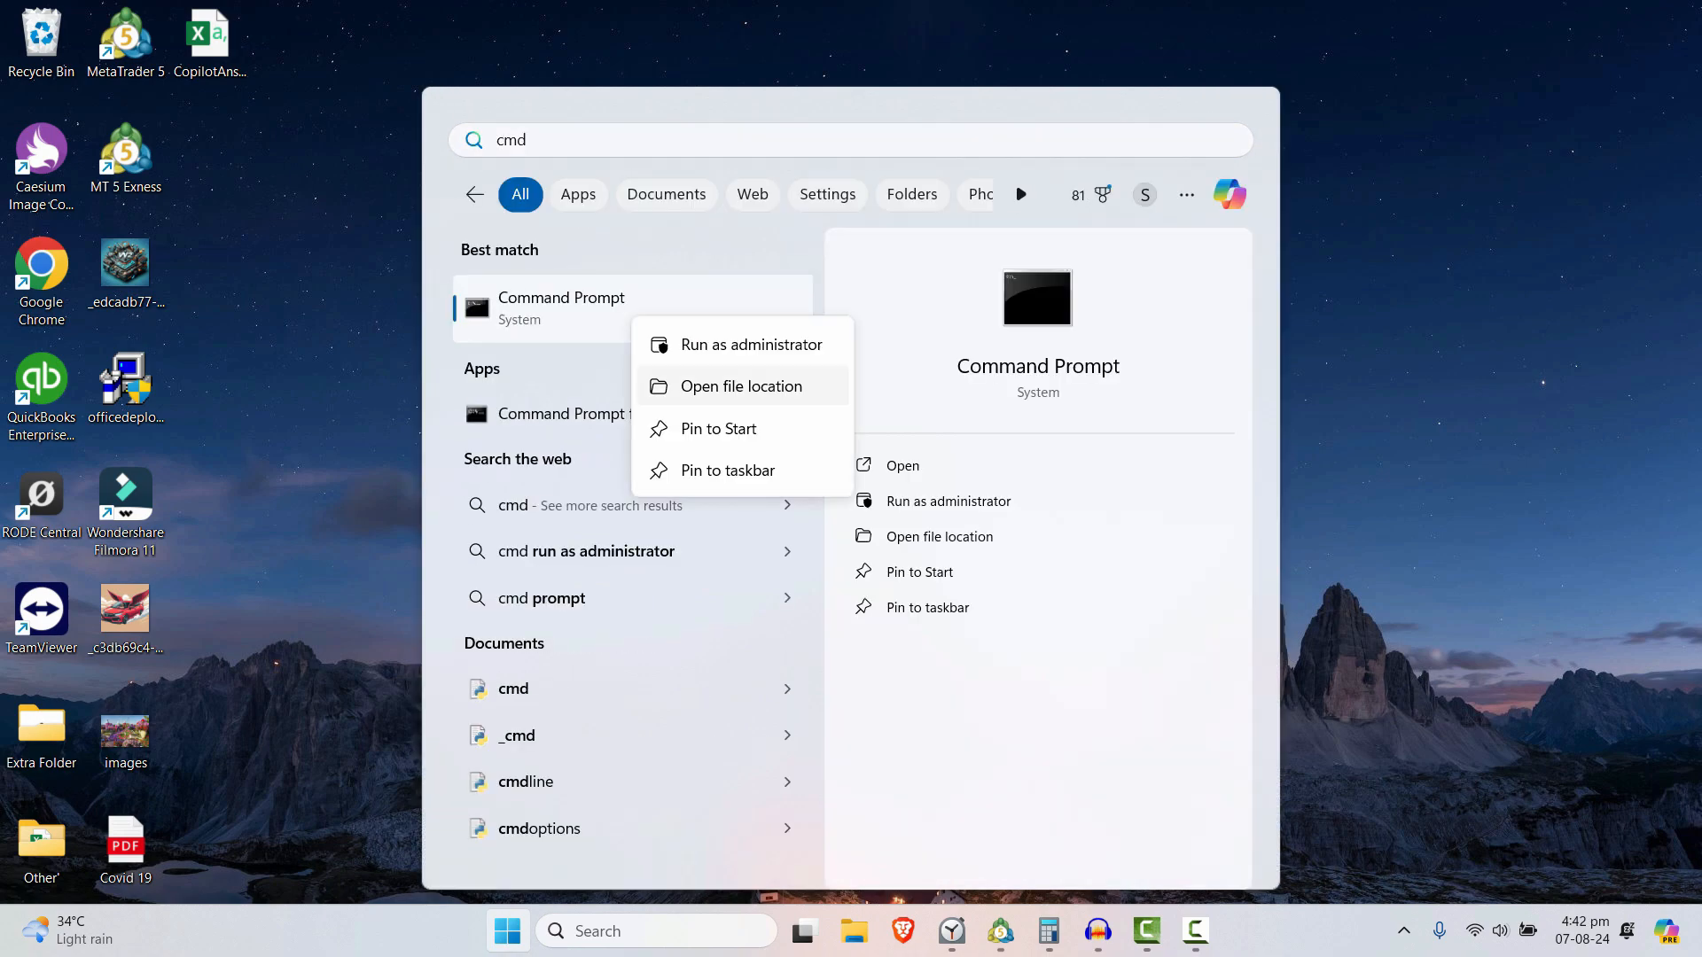
click(750, 344)
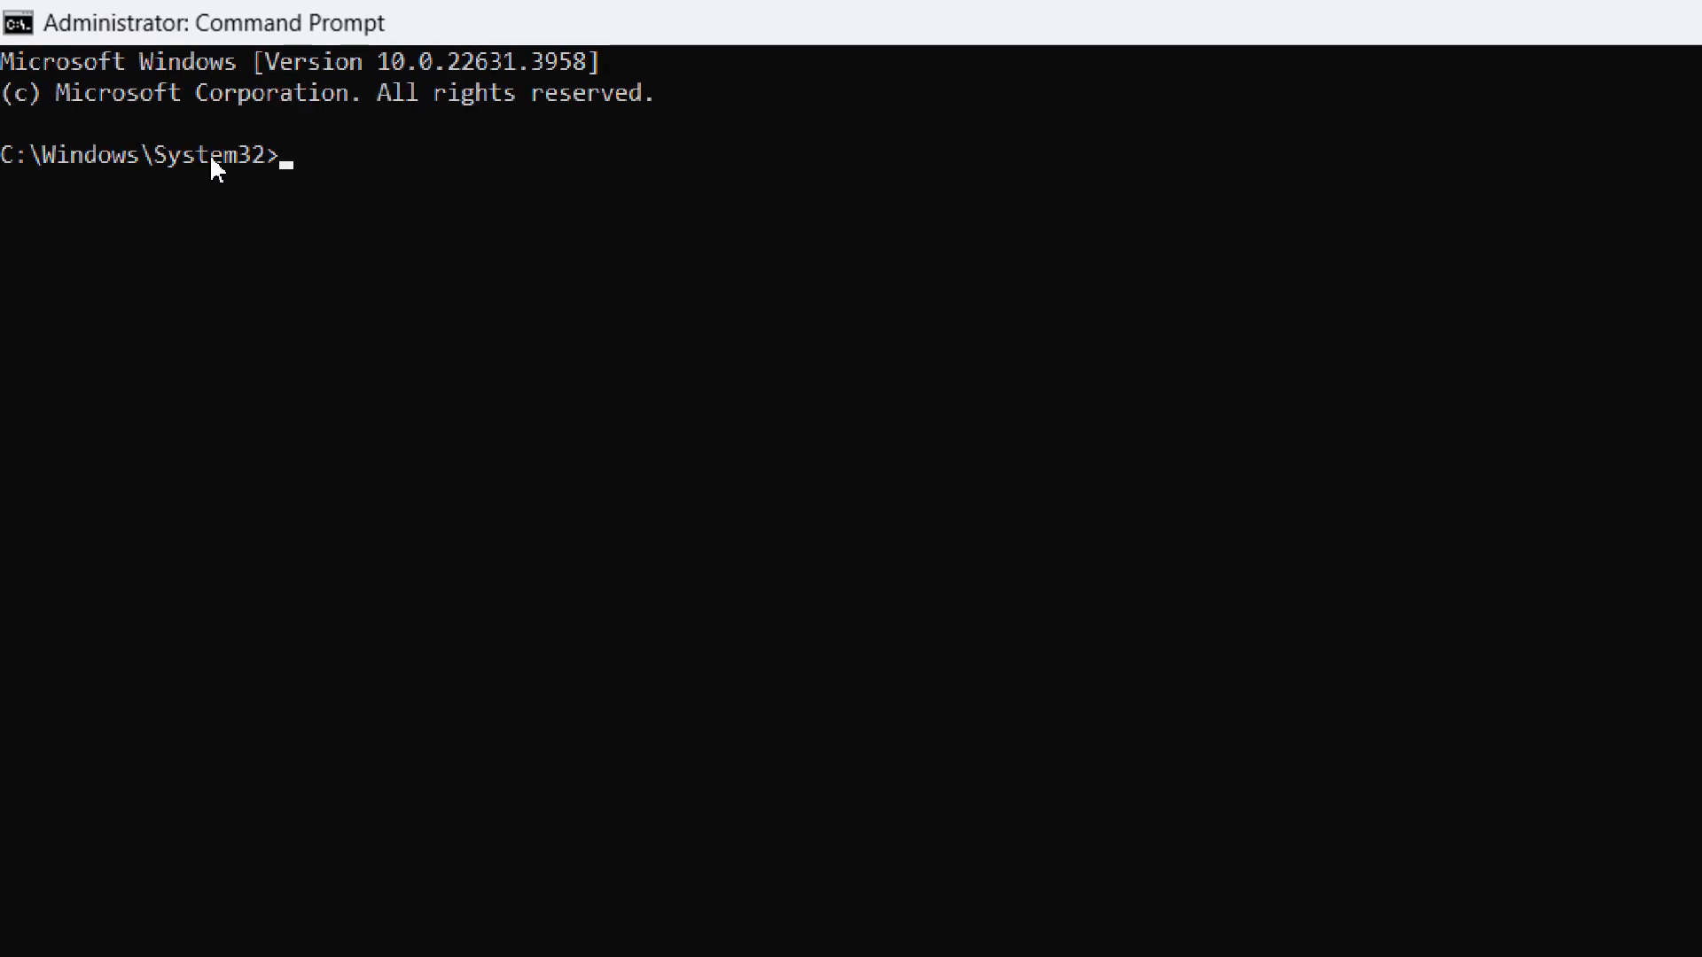
Run sfc /scannow in the administrator Command Prompt
text(sfc /)
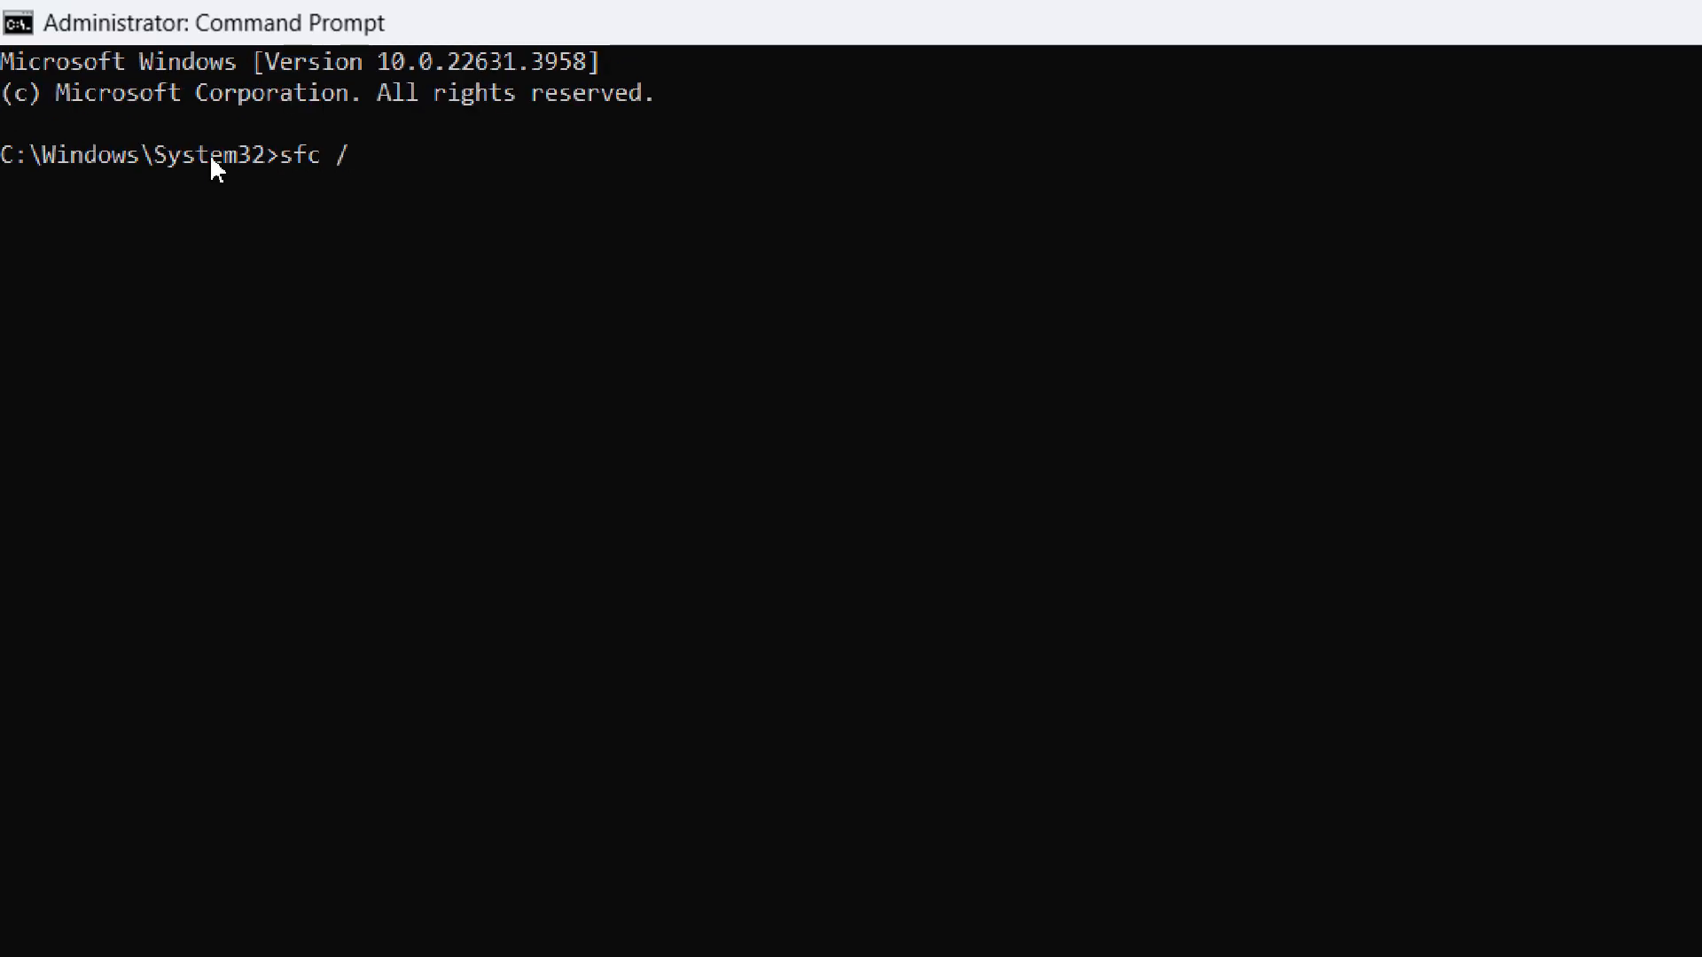
text(scan)
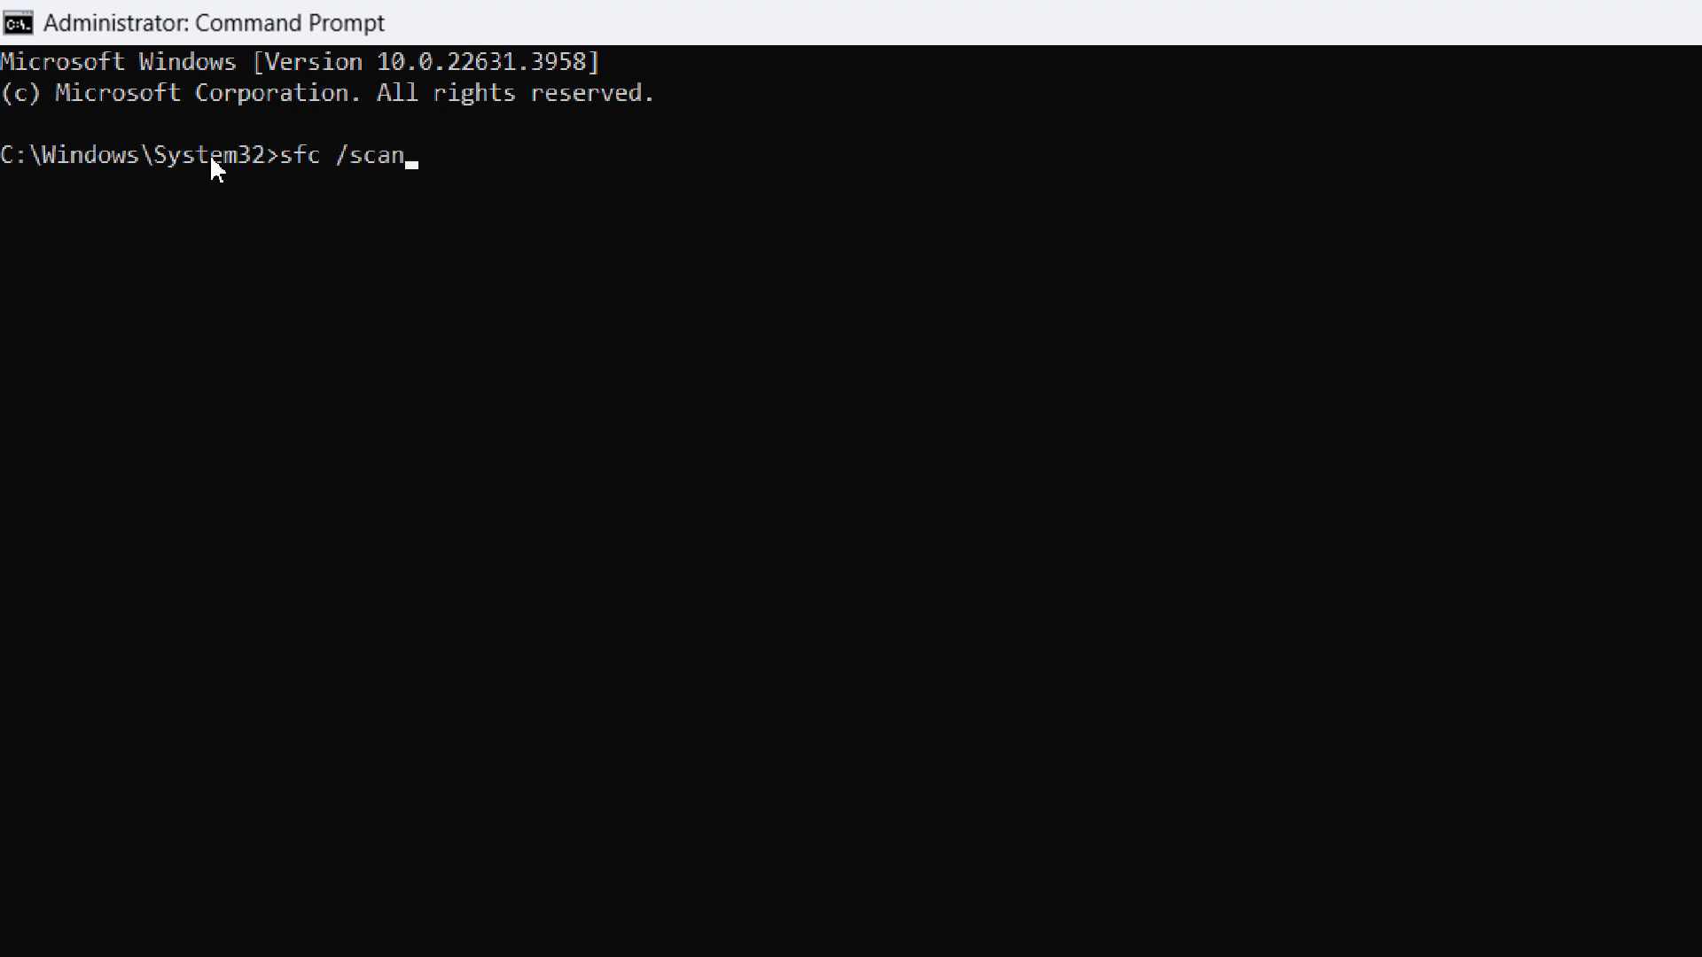
text(now)
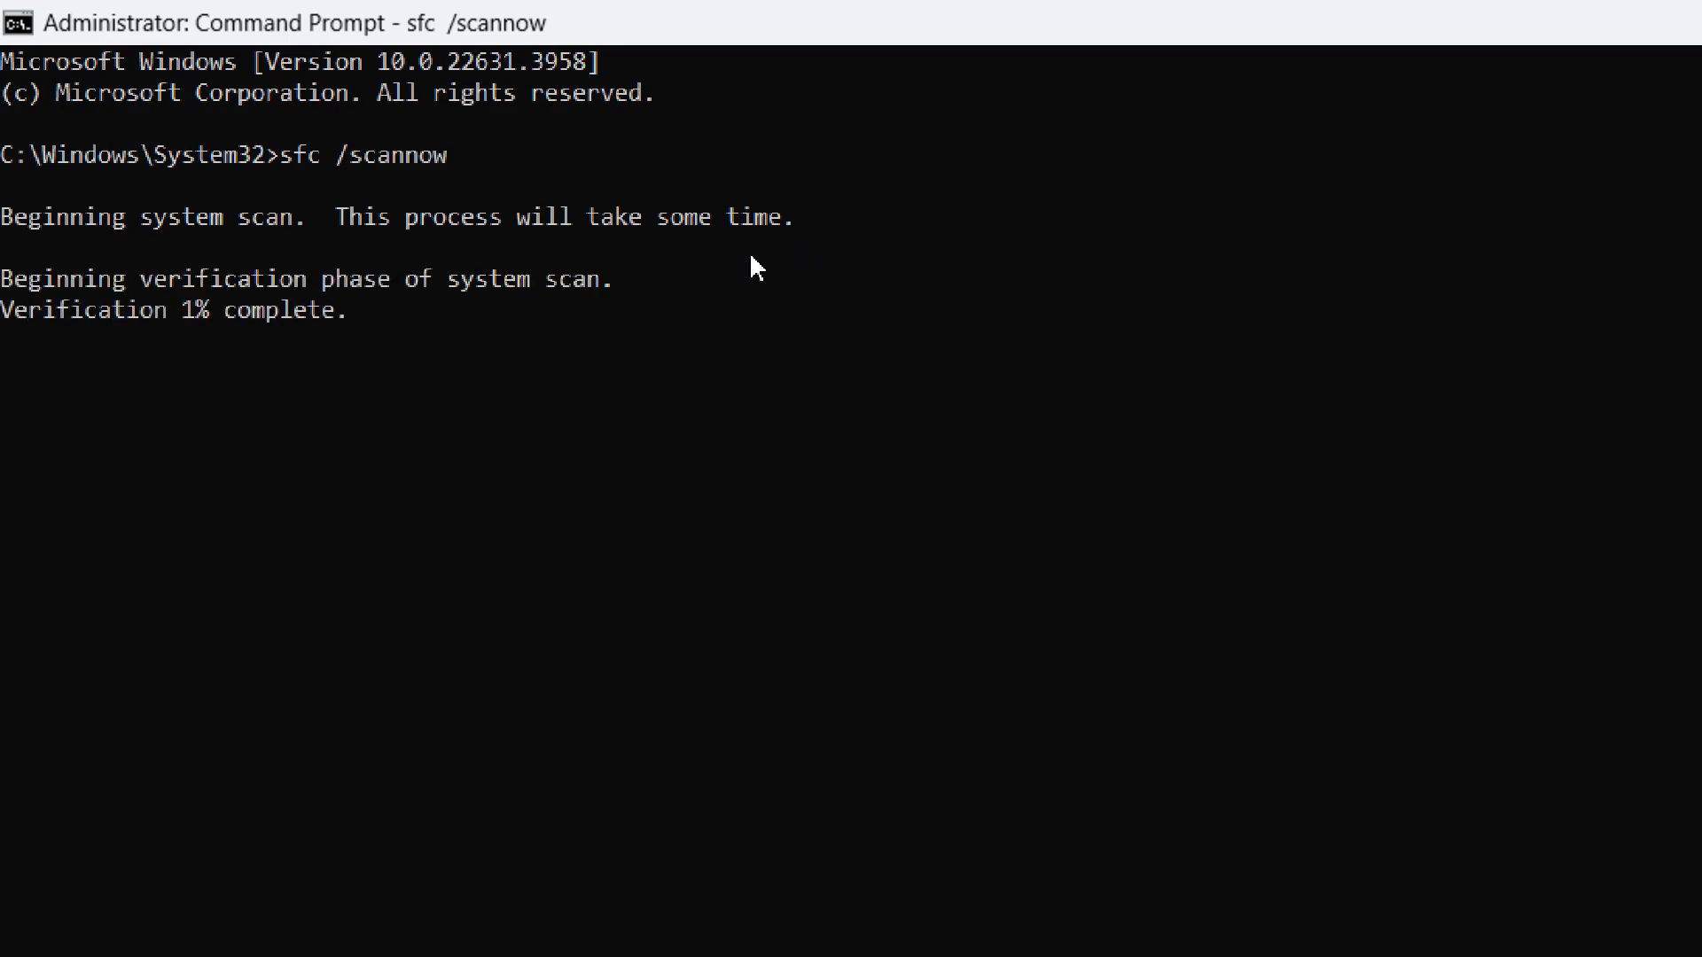
mouse_move(267, 366)
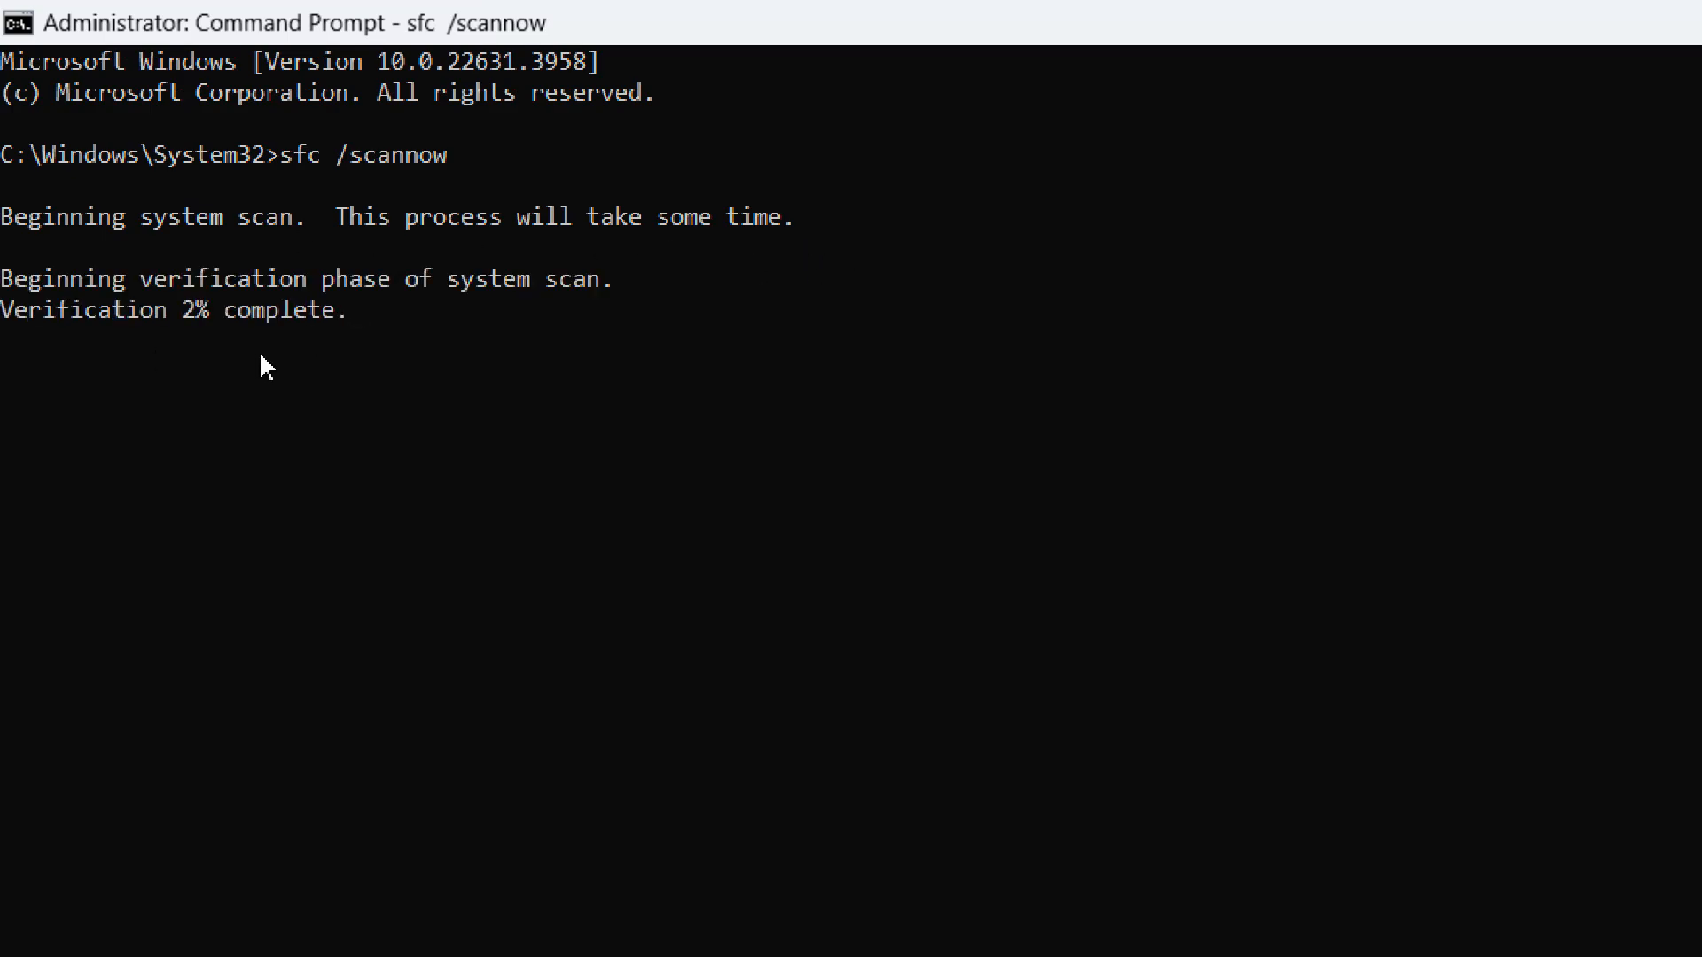